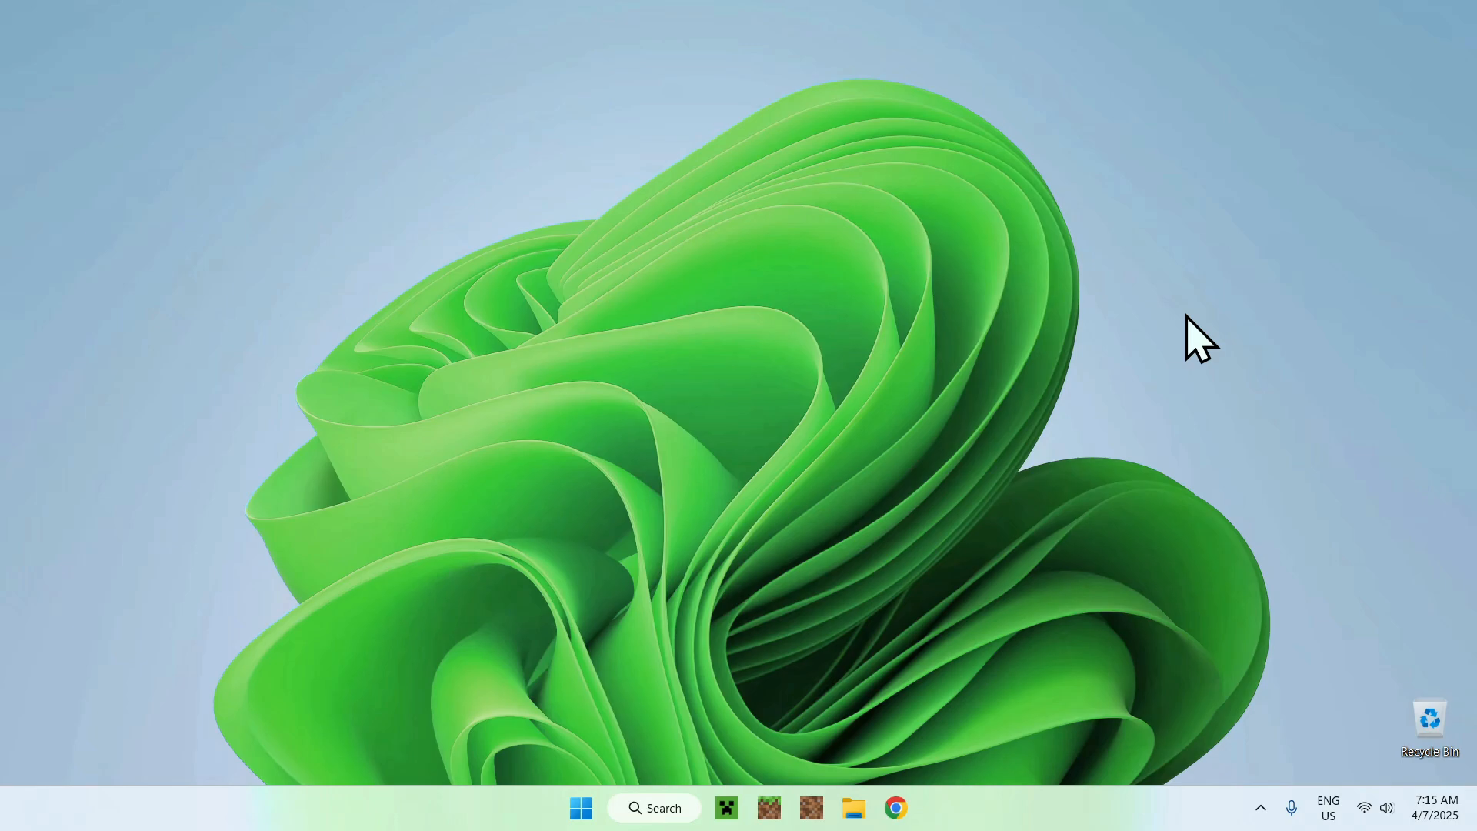
mouse_move(1168, 344)
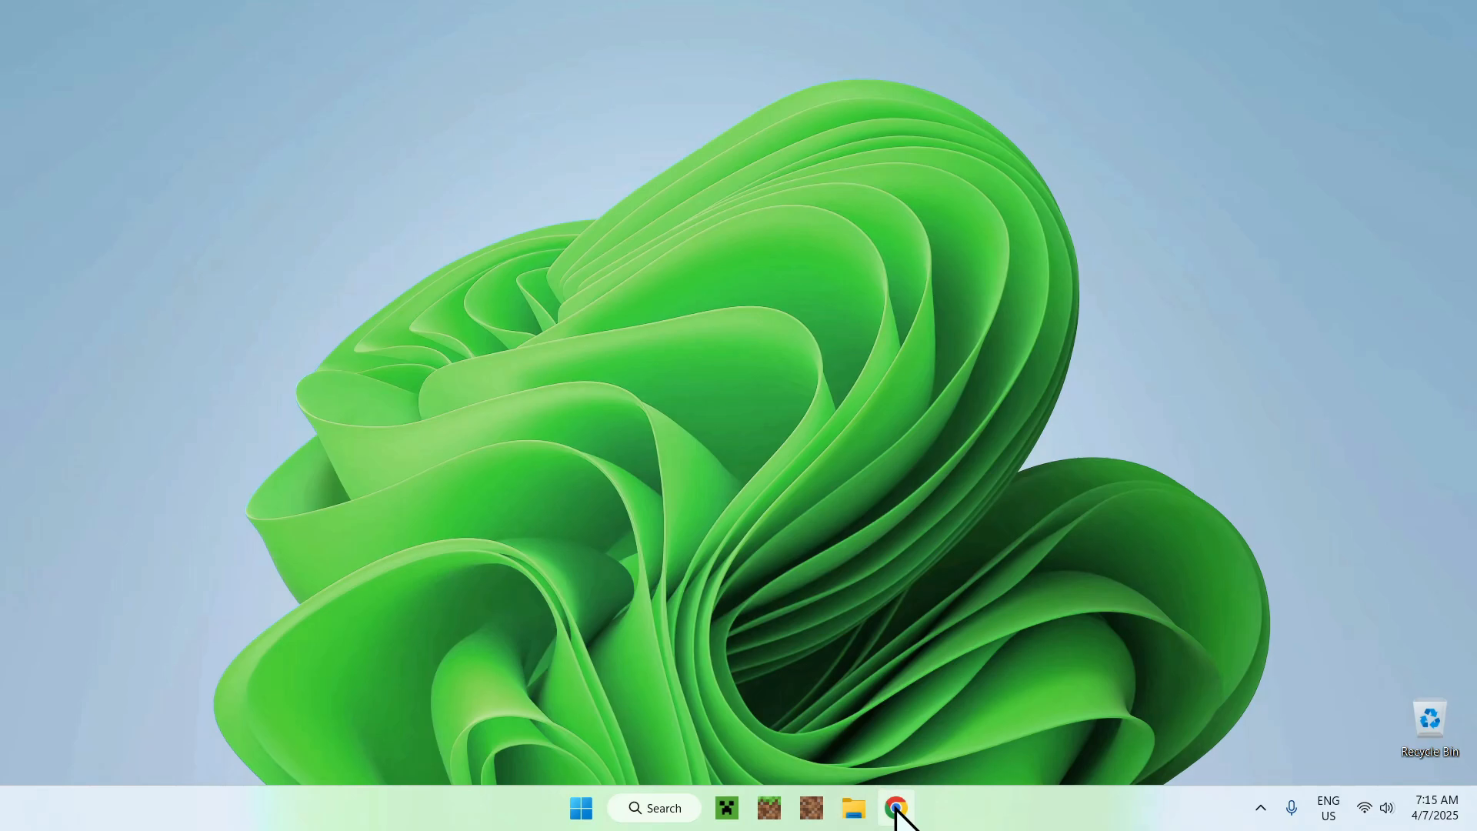
- Search Google for 'Modrinth' in Chrome so the official site is the top result
click(894, 807)
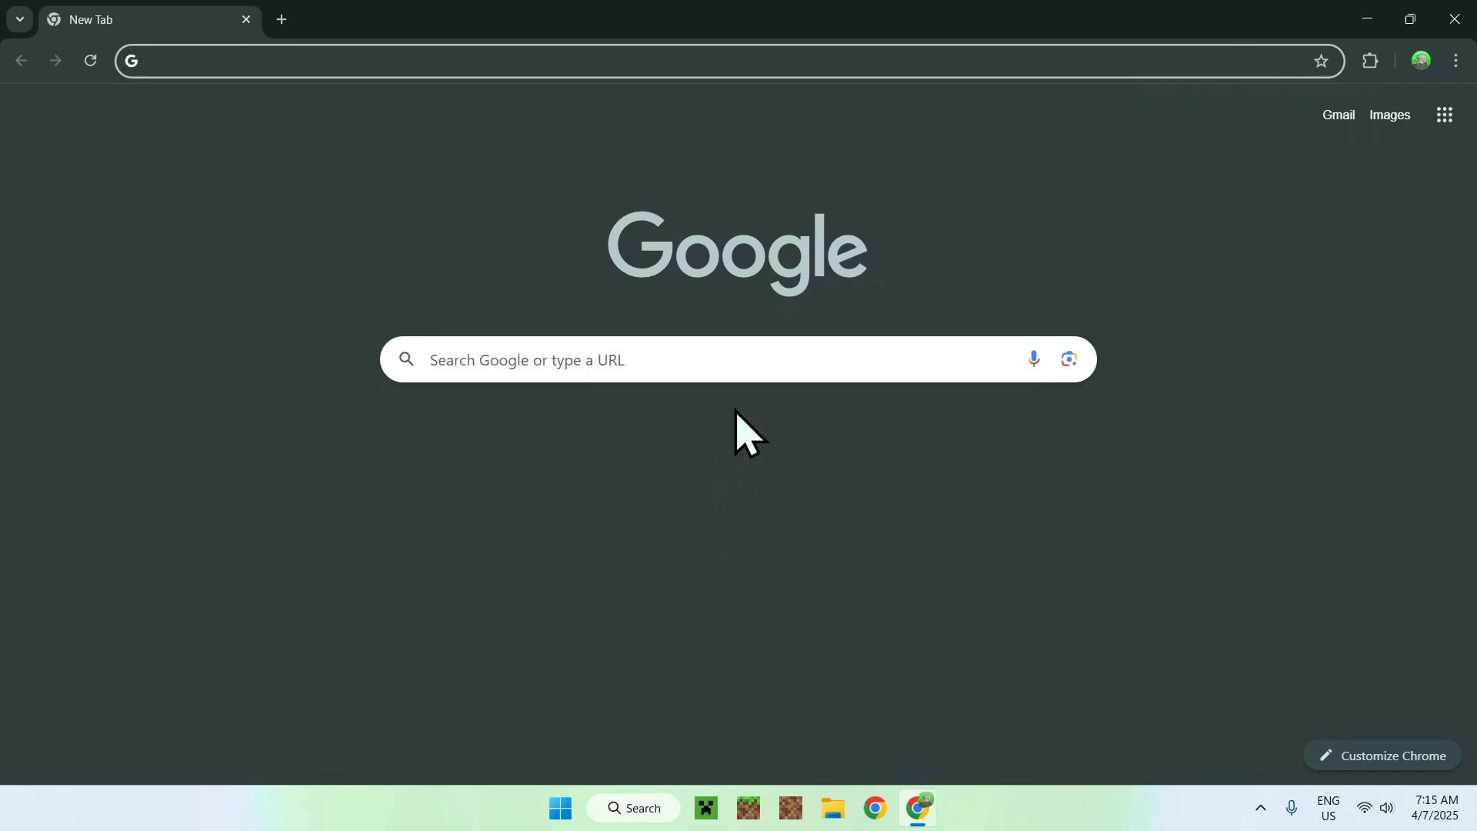
click(735, 359)
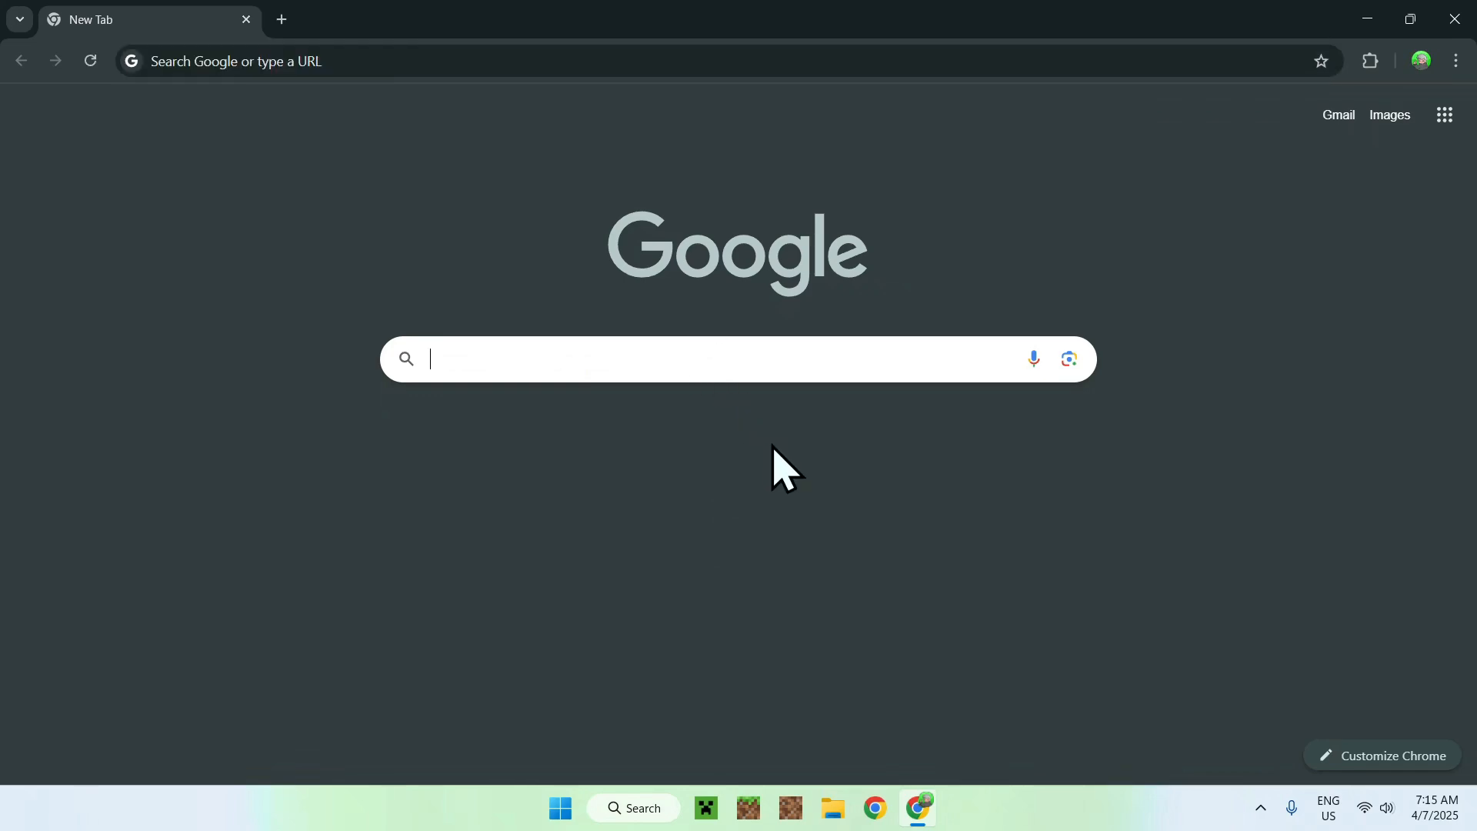
text(Modrinth)
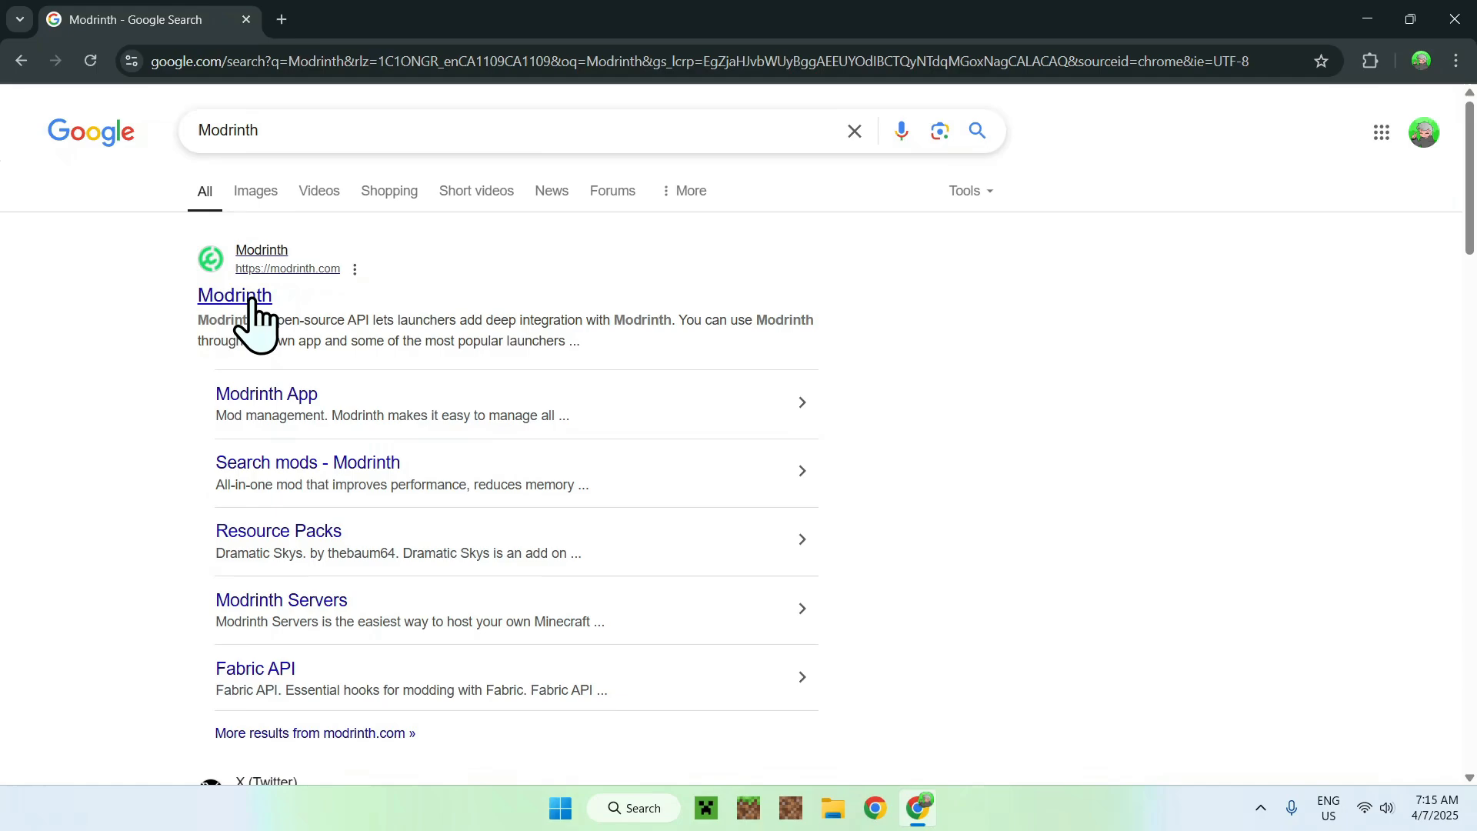
- Go to the Modrinth site and browse its Resource Packs catalogue
click(232, 295)
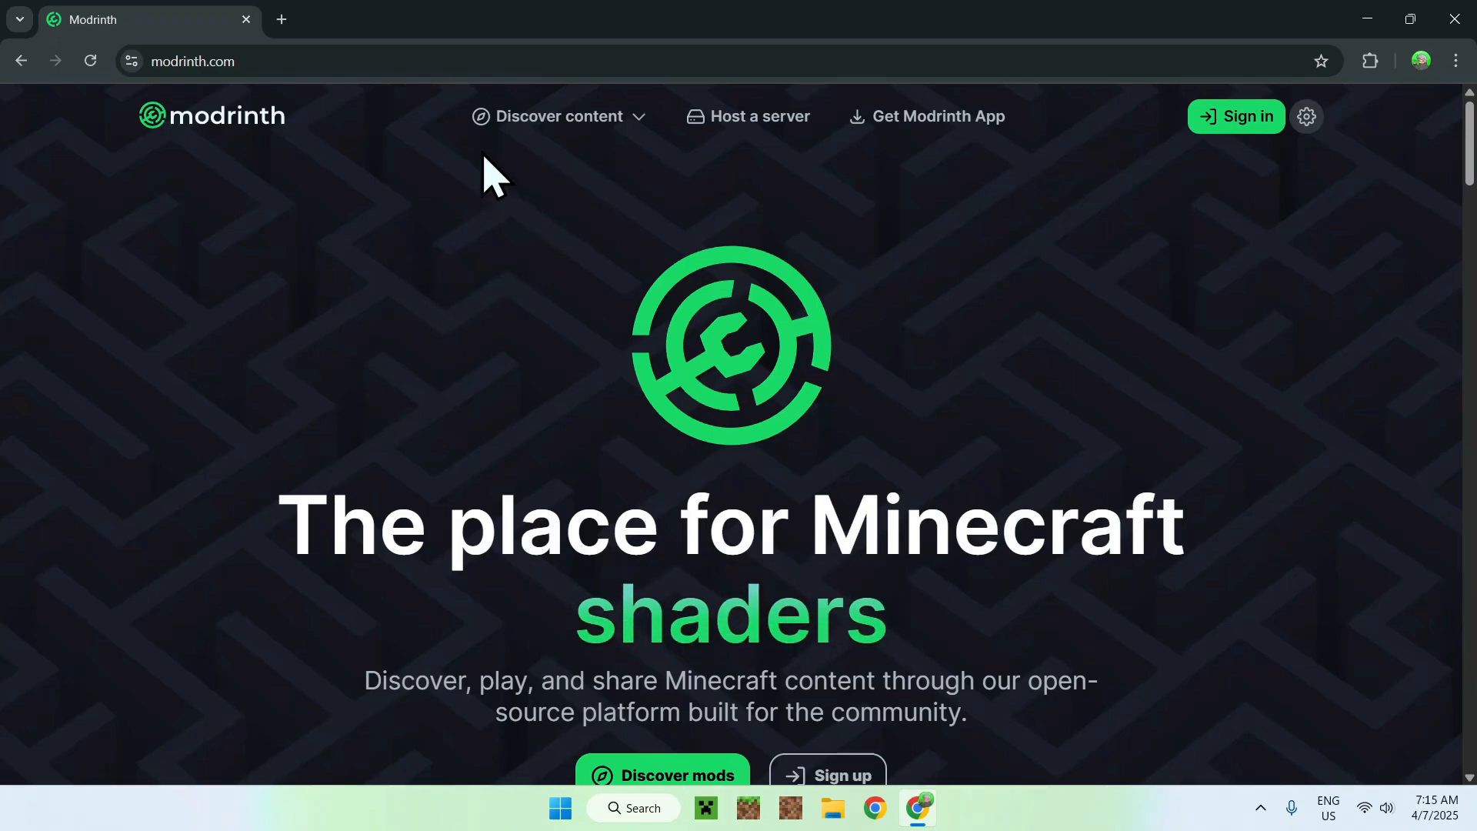
click(559, 117)
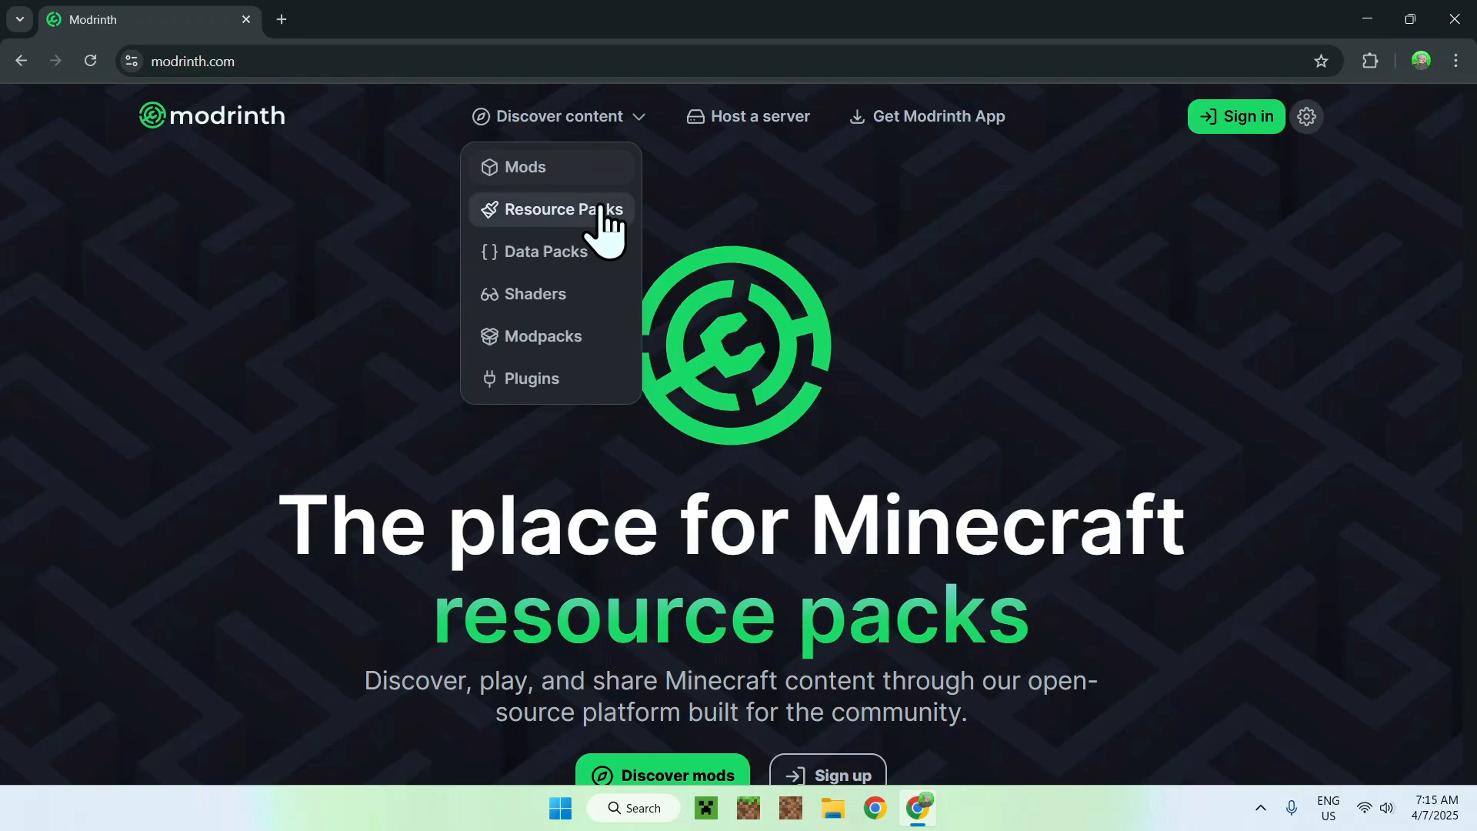
click(562, 210)
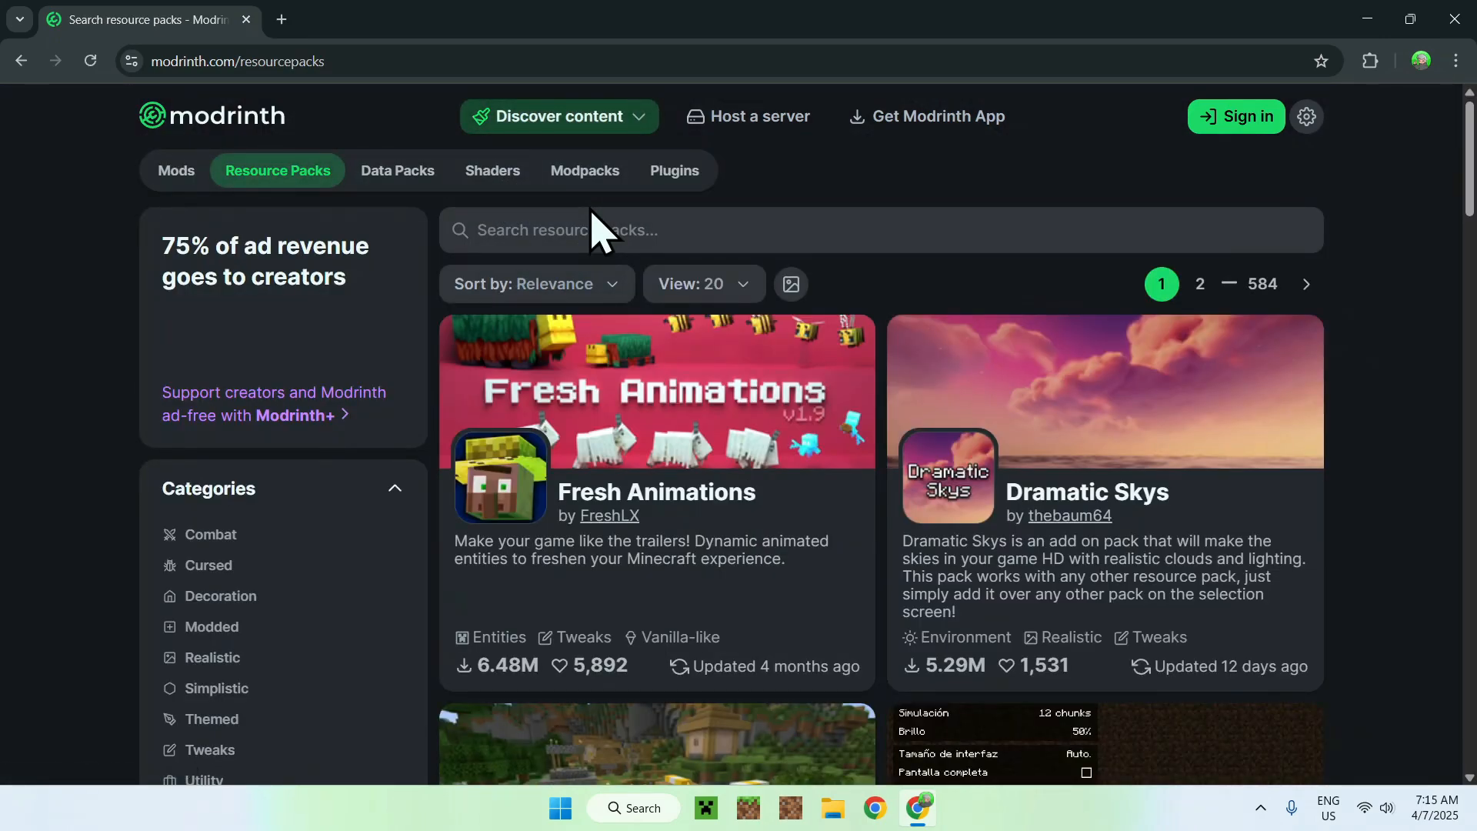
- Search the resource packs for 'Bare Bones' so the pack is listed first
click(613, 230)
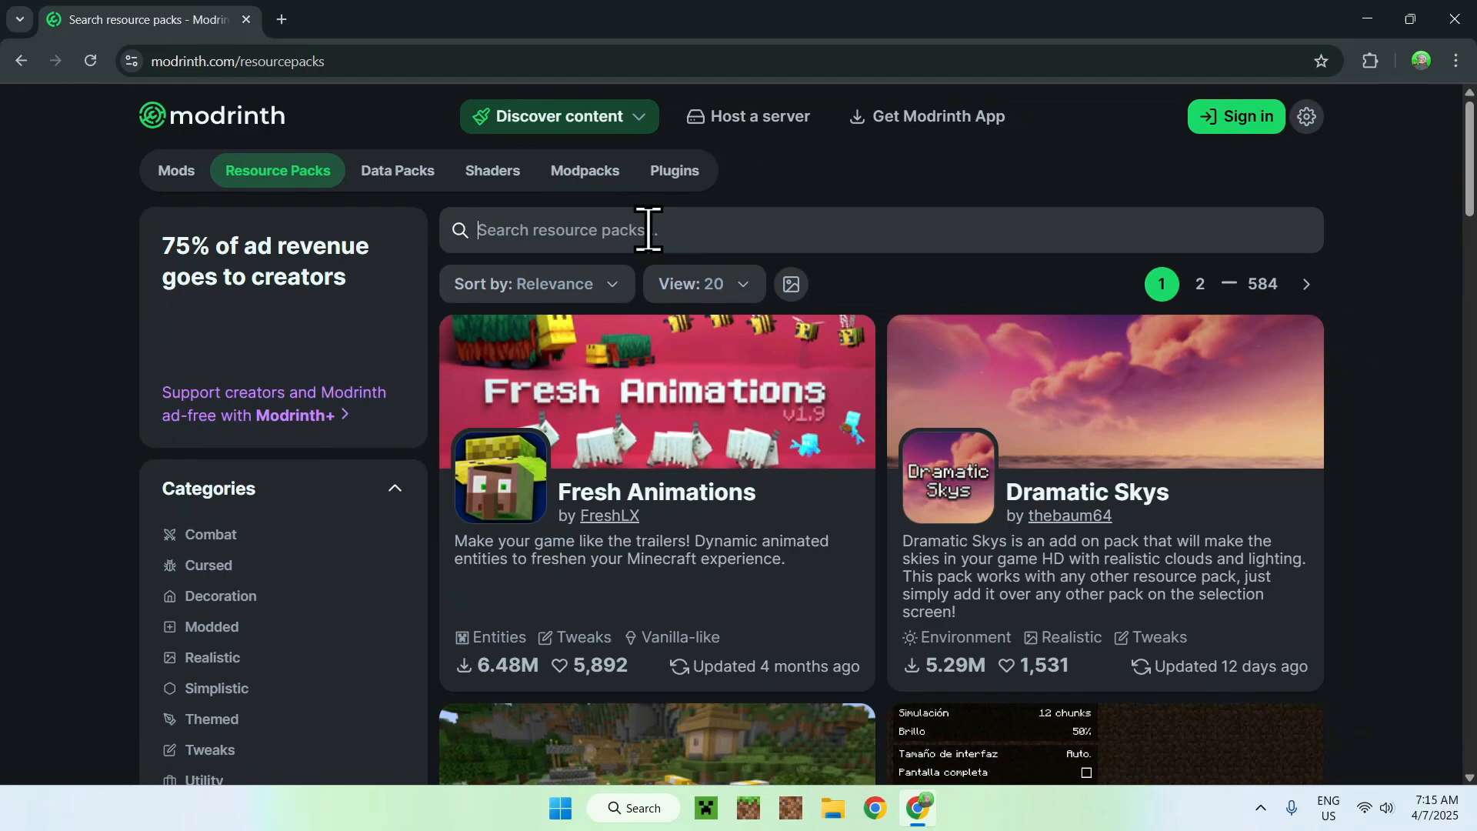
text(B)
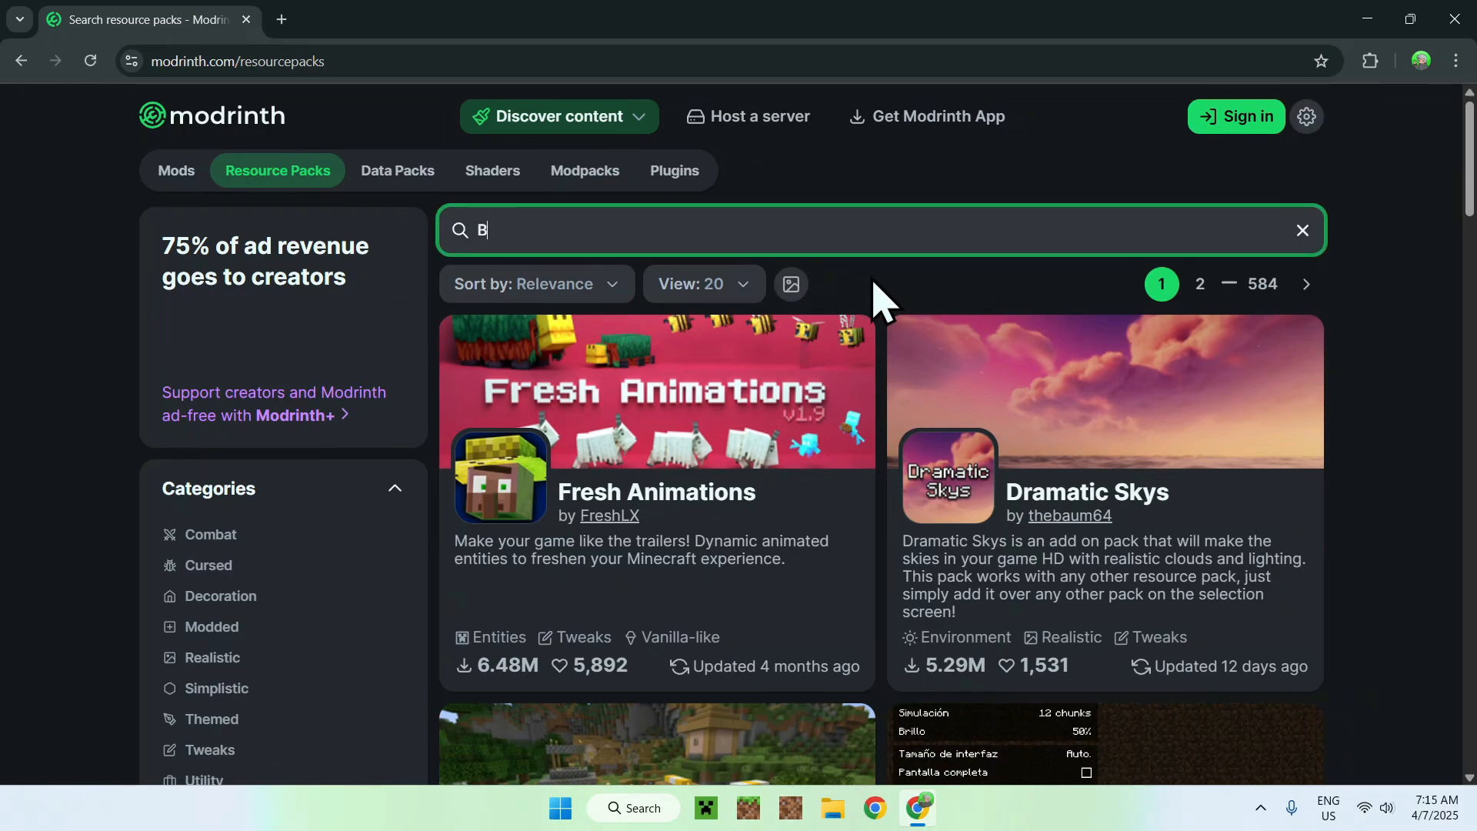
text(are Bones)
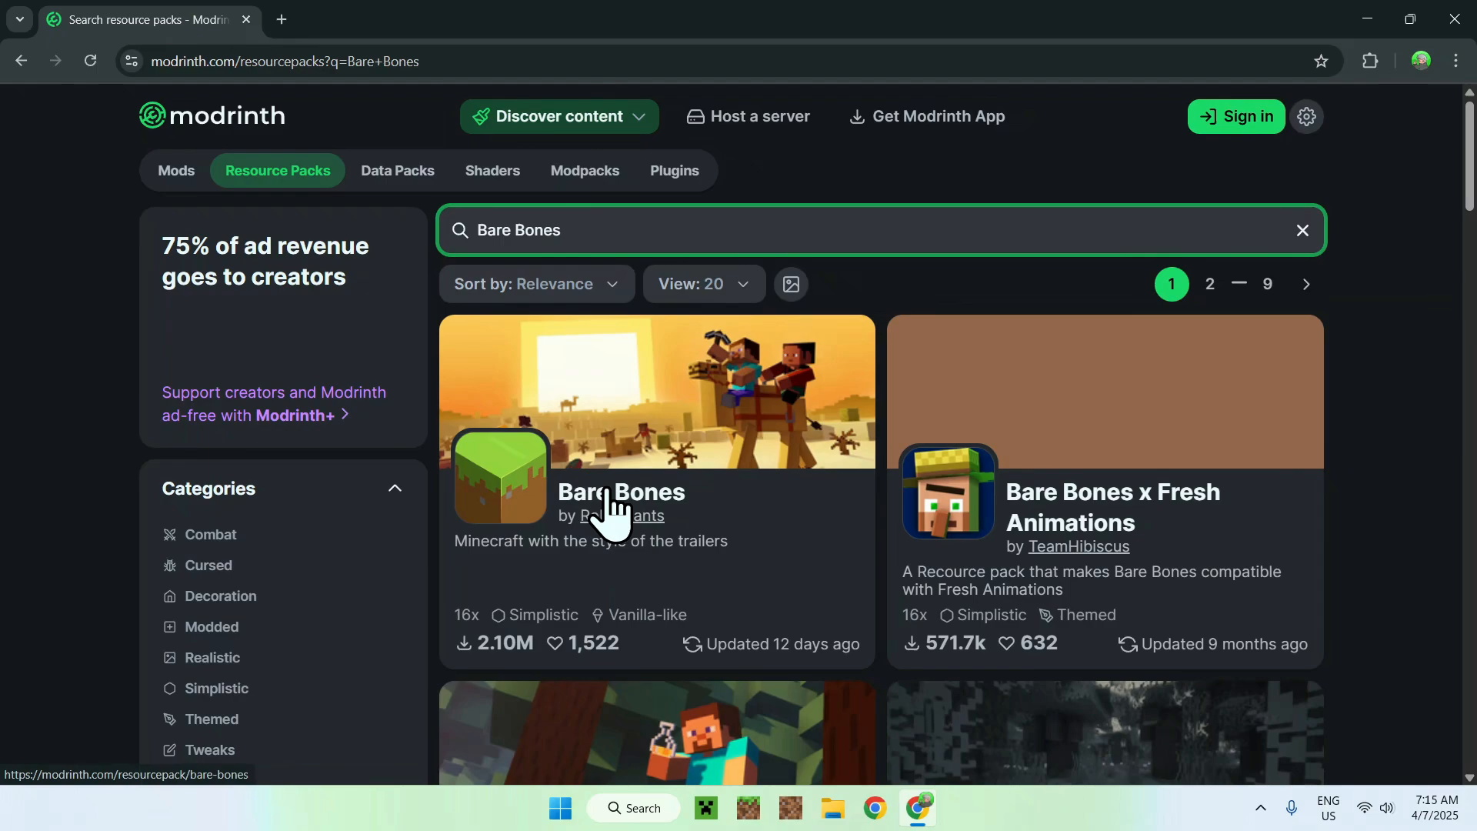
- Show the Bare Bones versions list filtered to game version 1.21.5
click(620, 491)
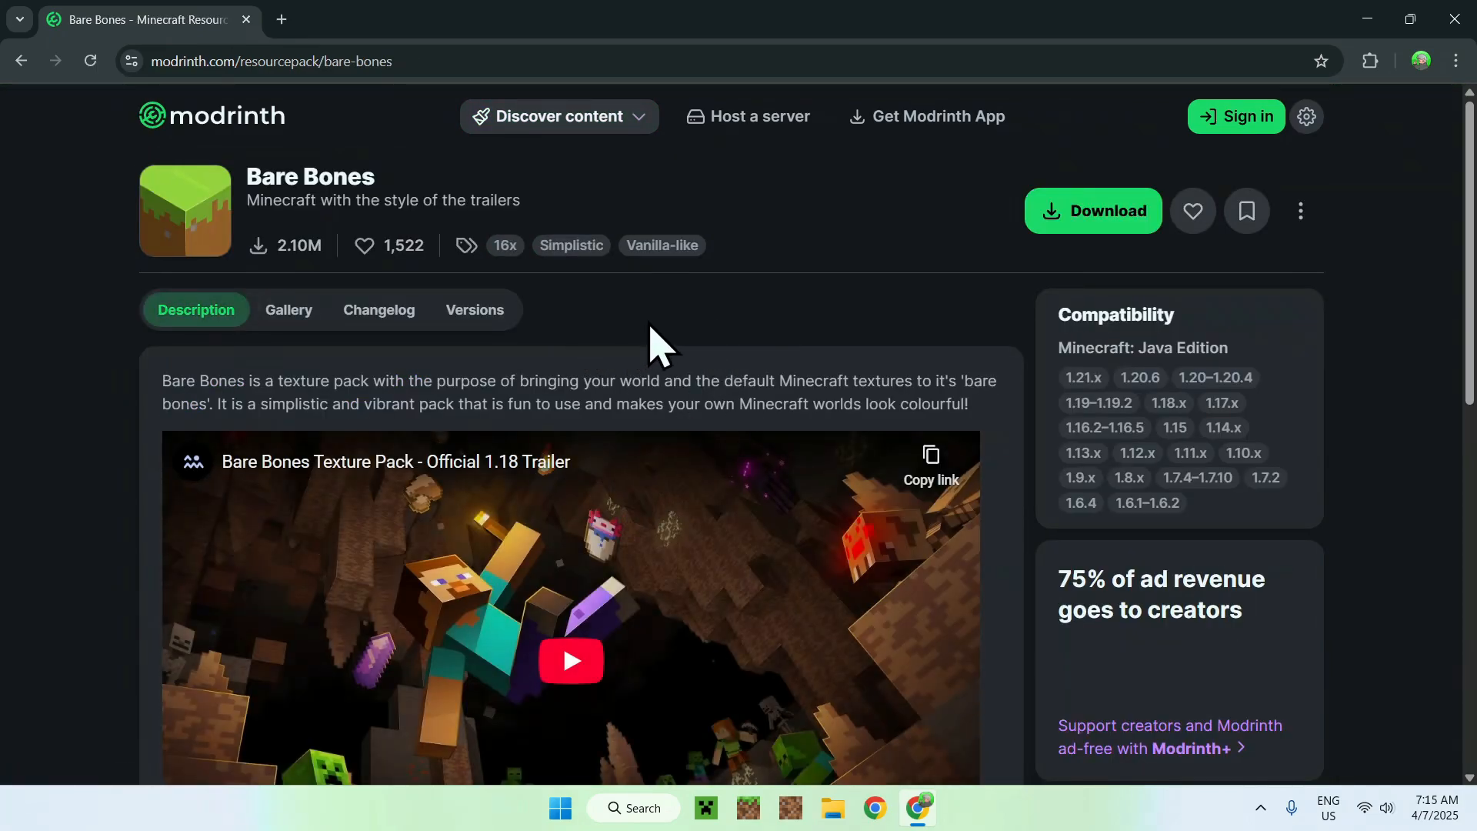
mouse_move(588, 325)
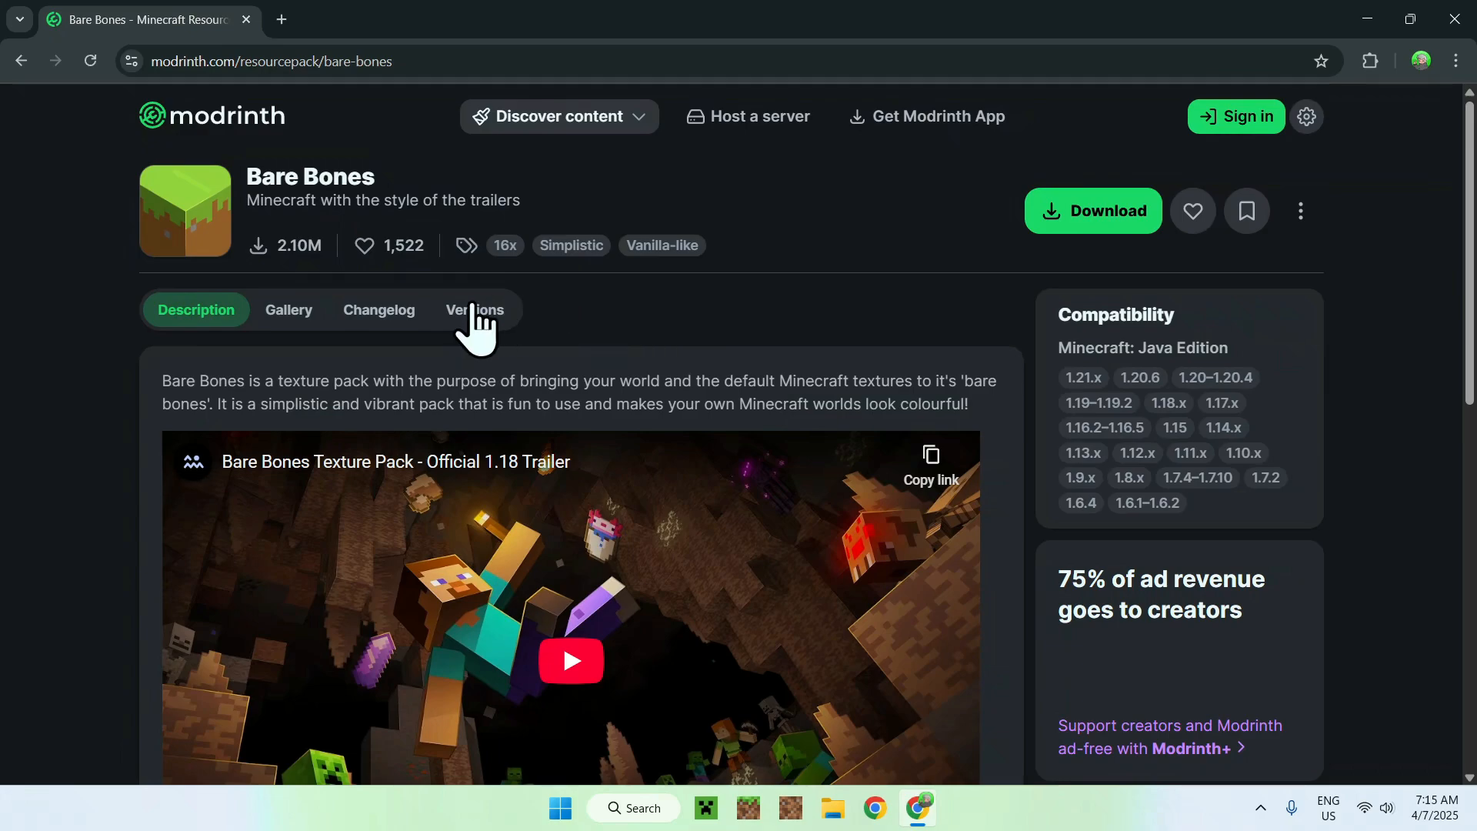
click(475, 309)
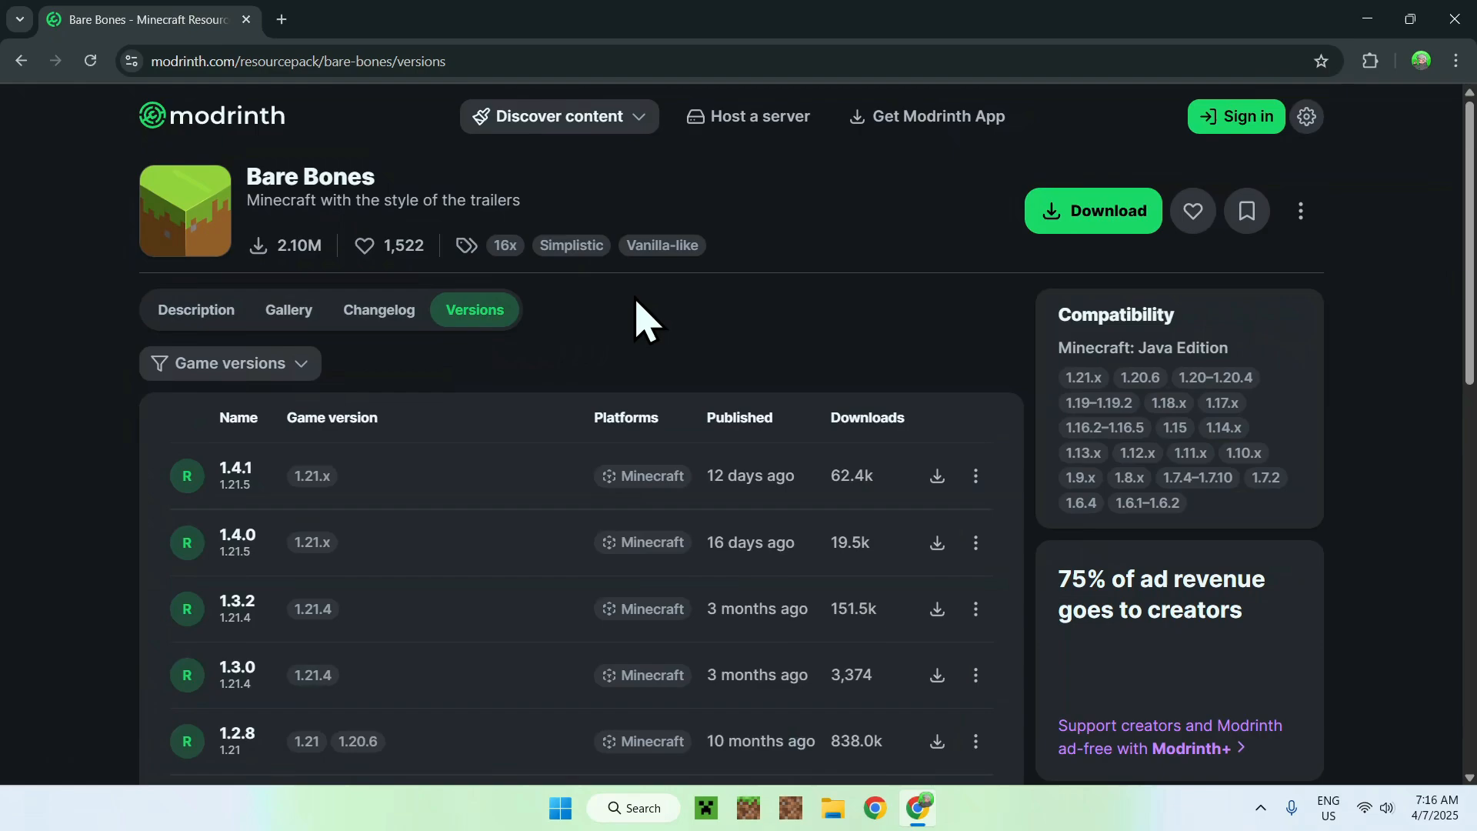
click(227, 363)
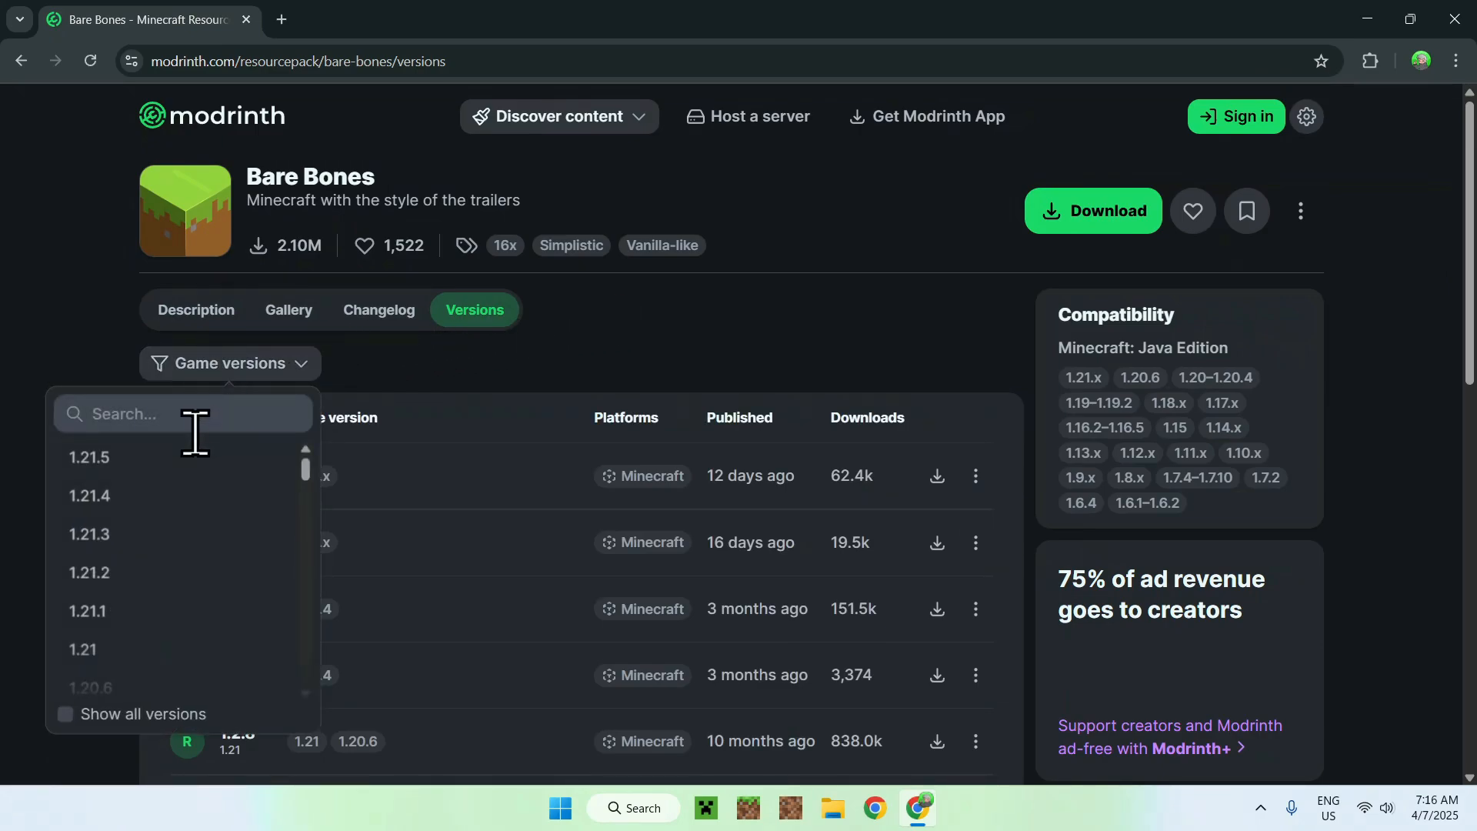
click(89, 458)
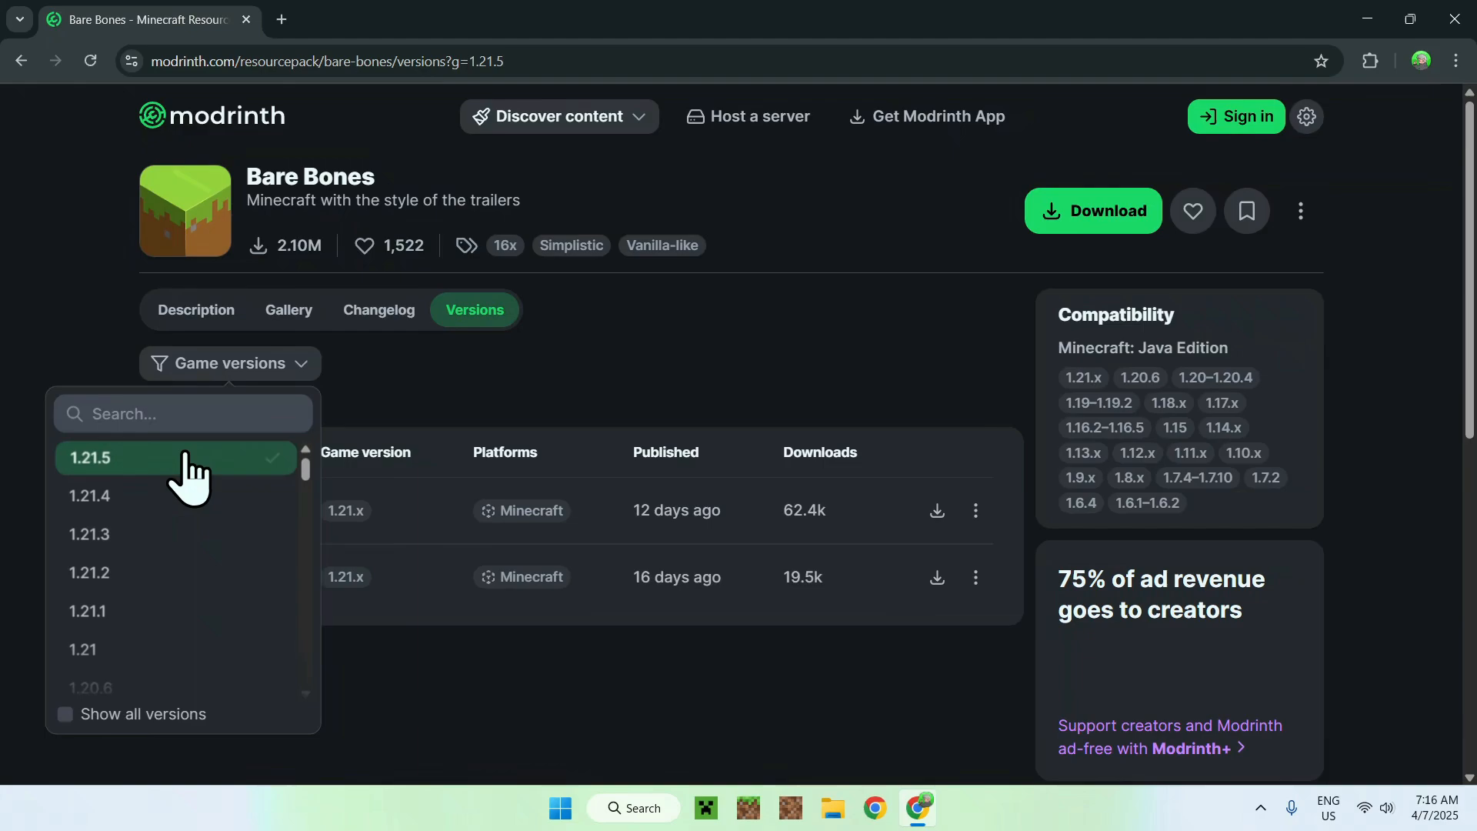
click(91, 458)
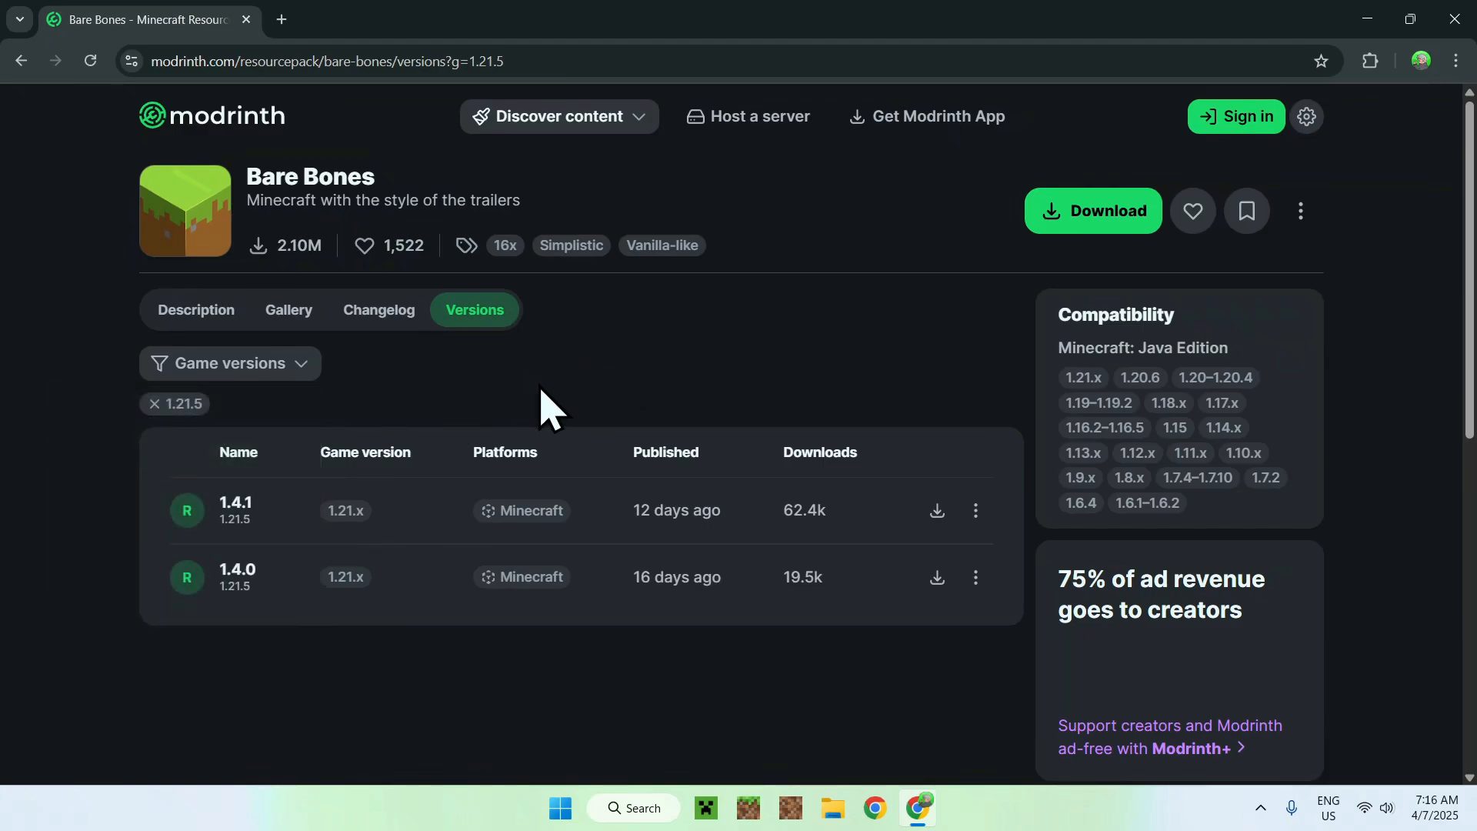
mouse_move(252, 443)
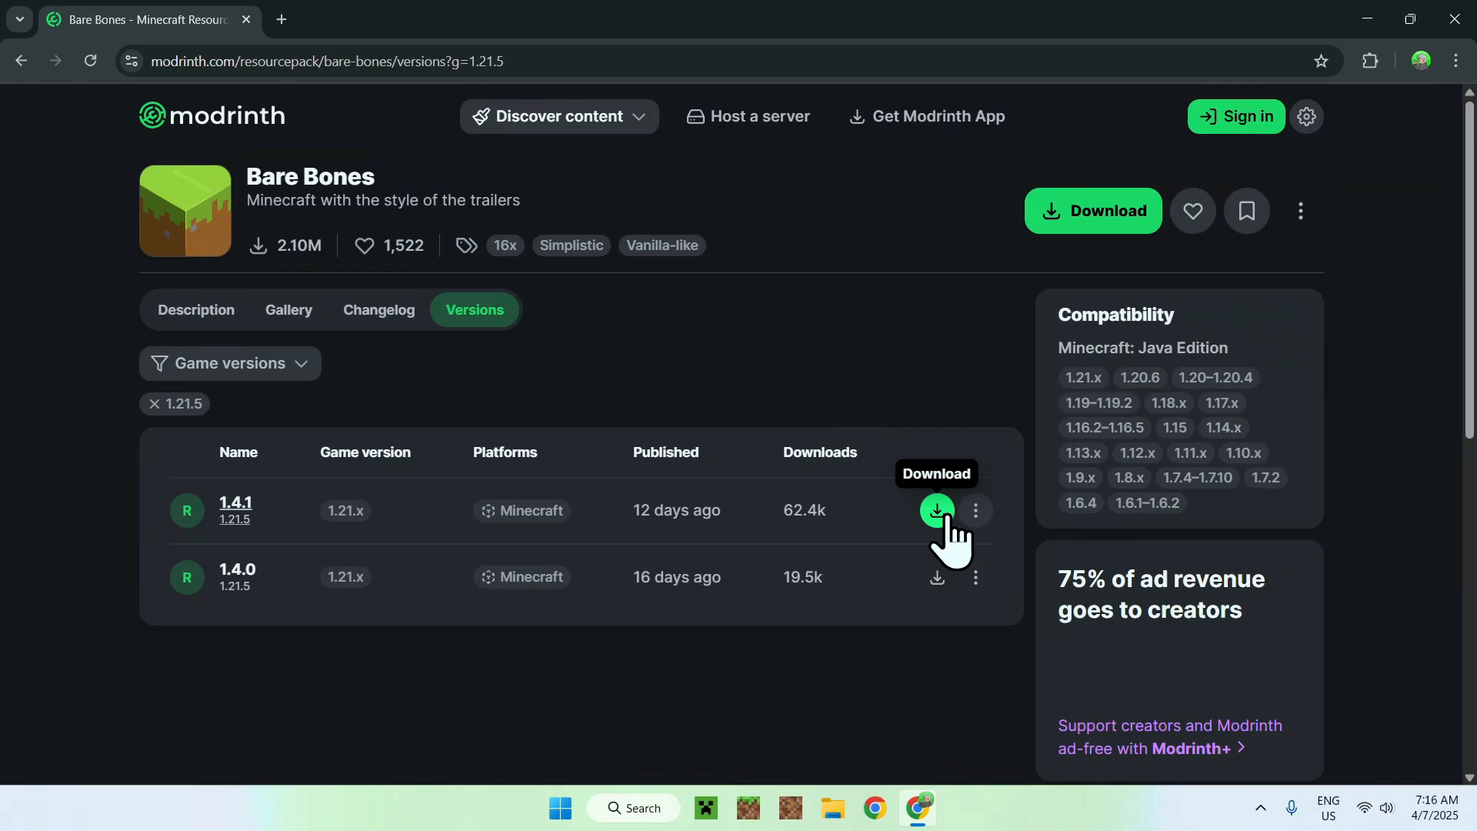
- Download the Bare Bones 1.4.1 file and close Chrome
click(936, 509)
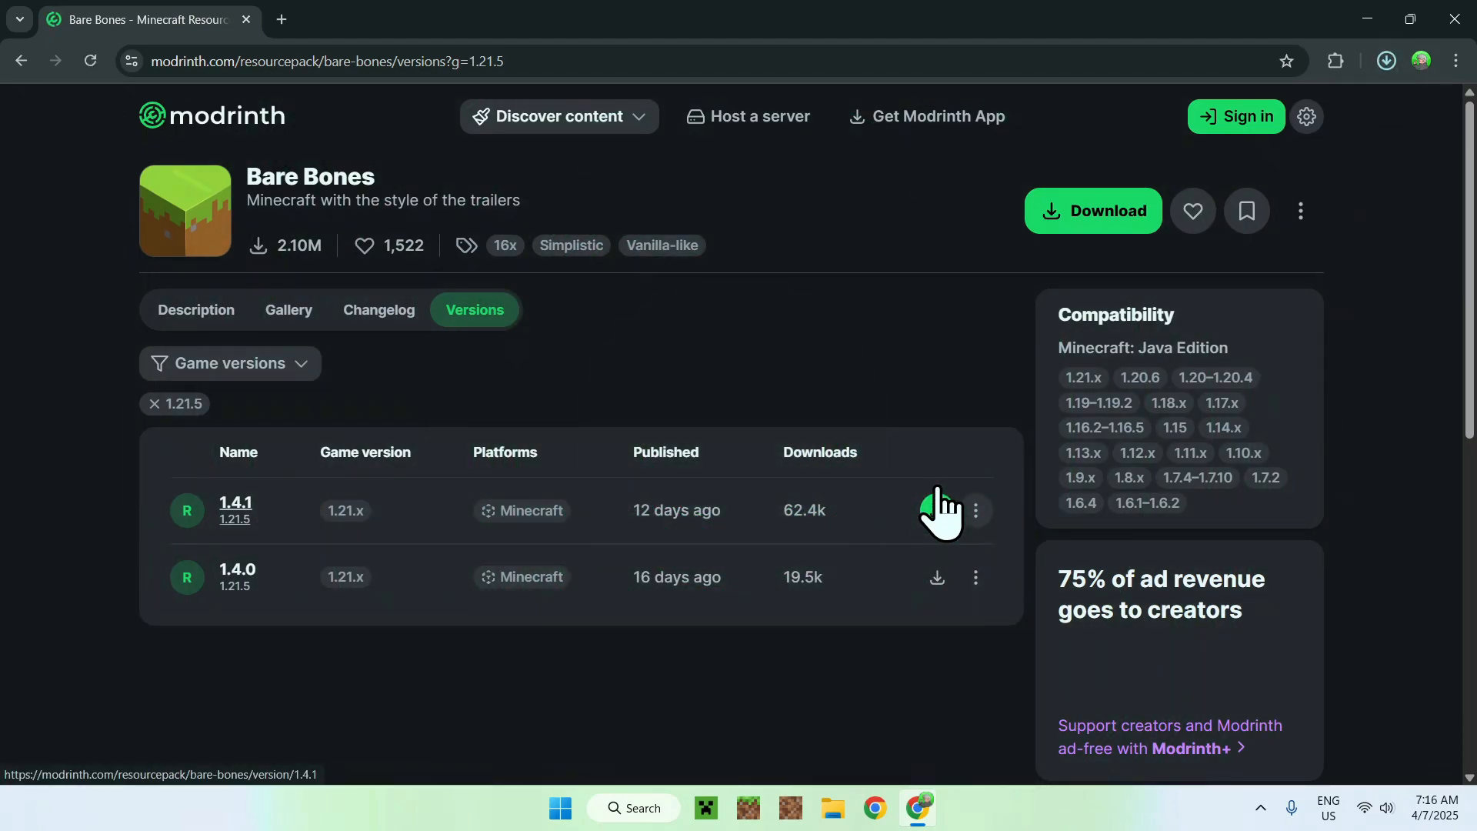
mouse_move(936, 335)
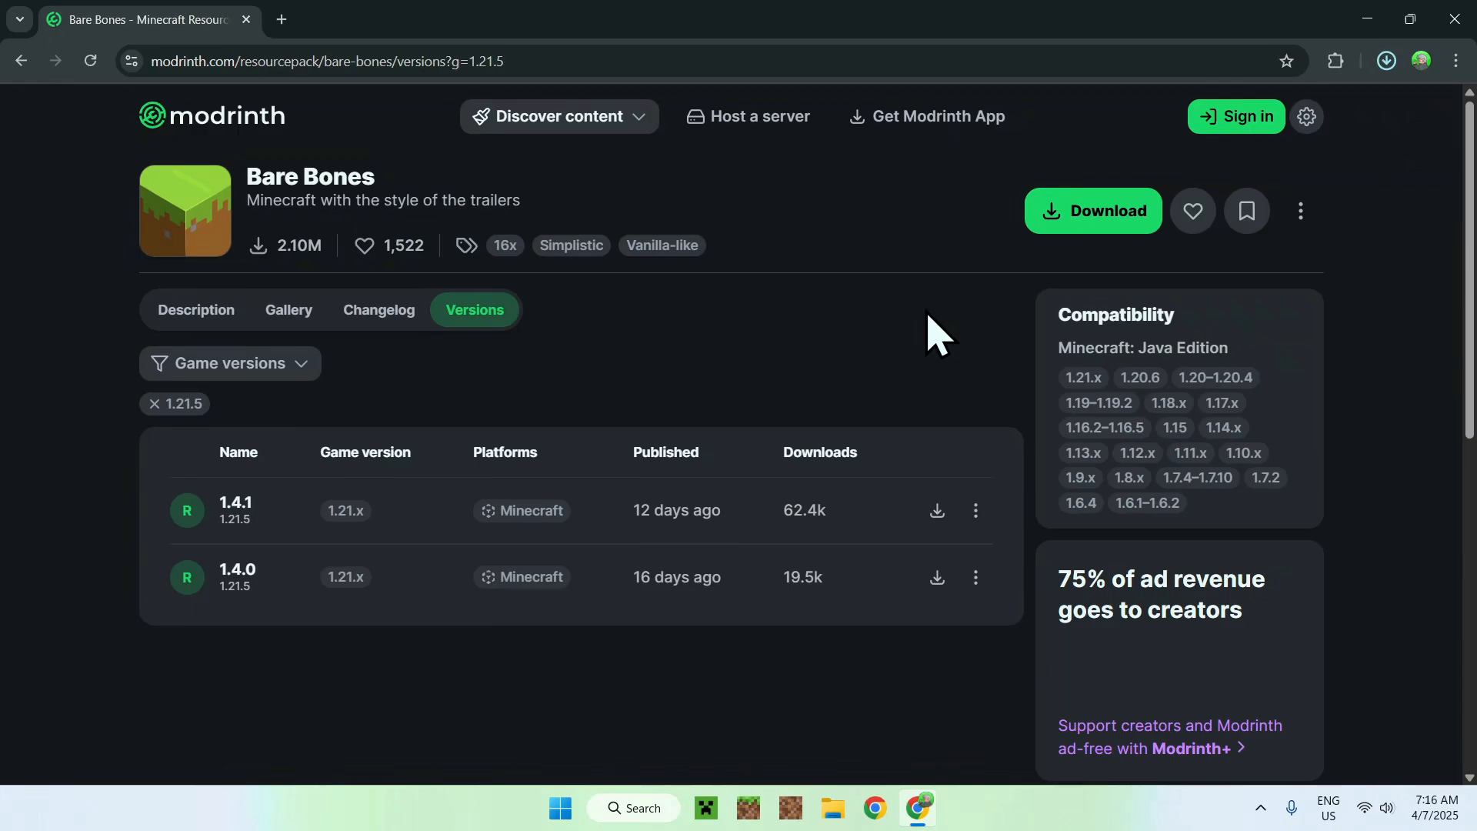
mouse_move(1042, 347)
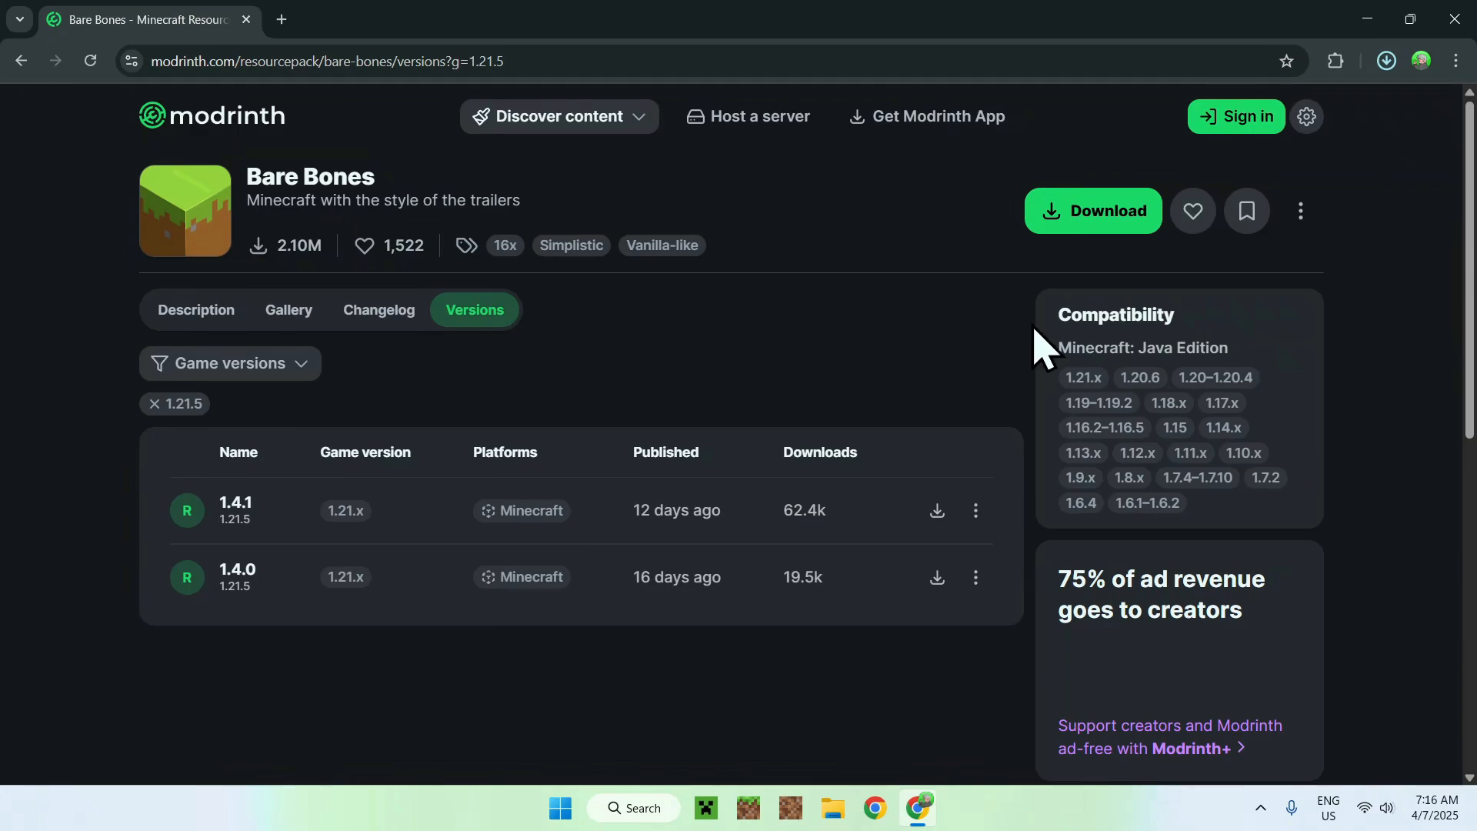
click(1385, 60)
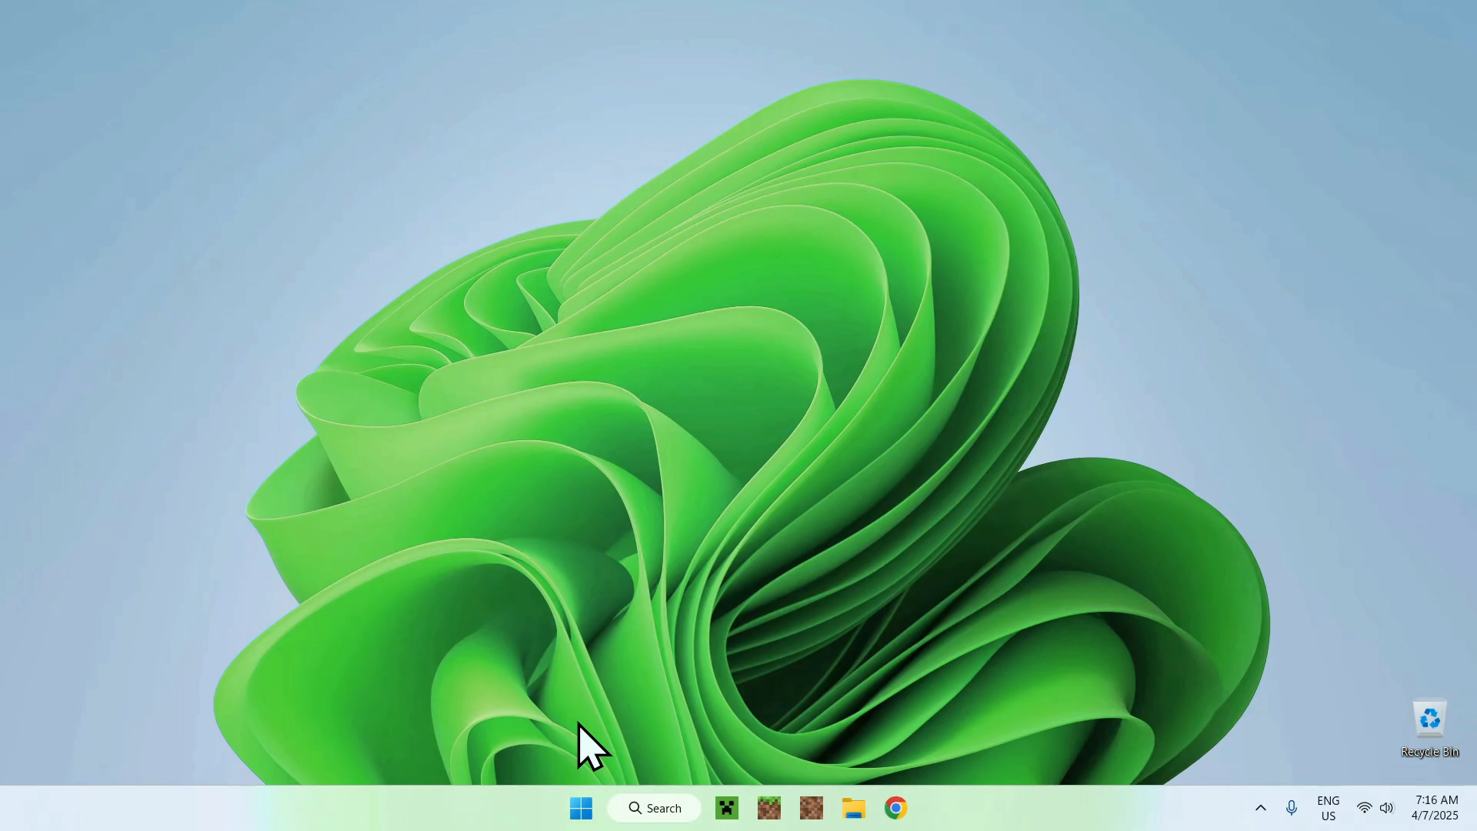
- Run Minecraft 1.21.5 from the launcher and reach the Select Resource Packs screen
click(726, 807)
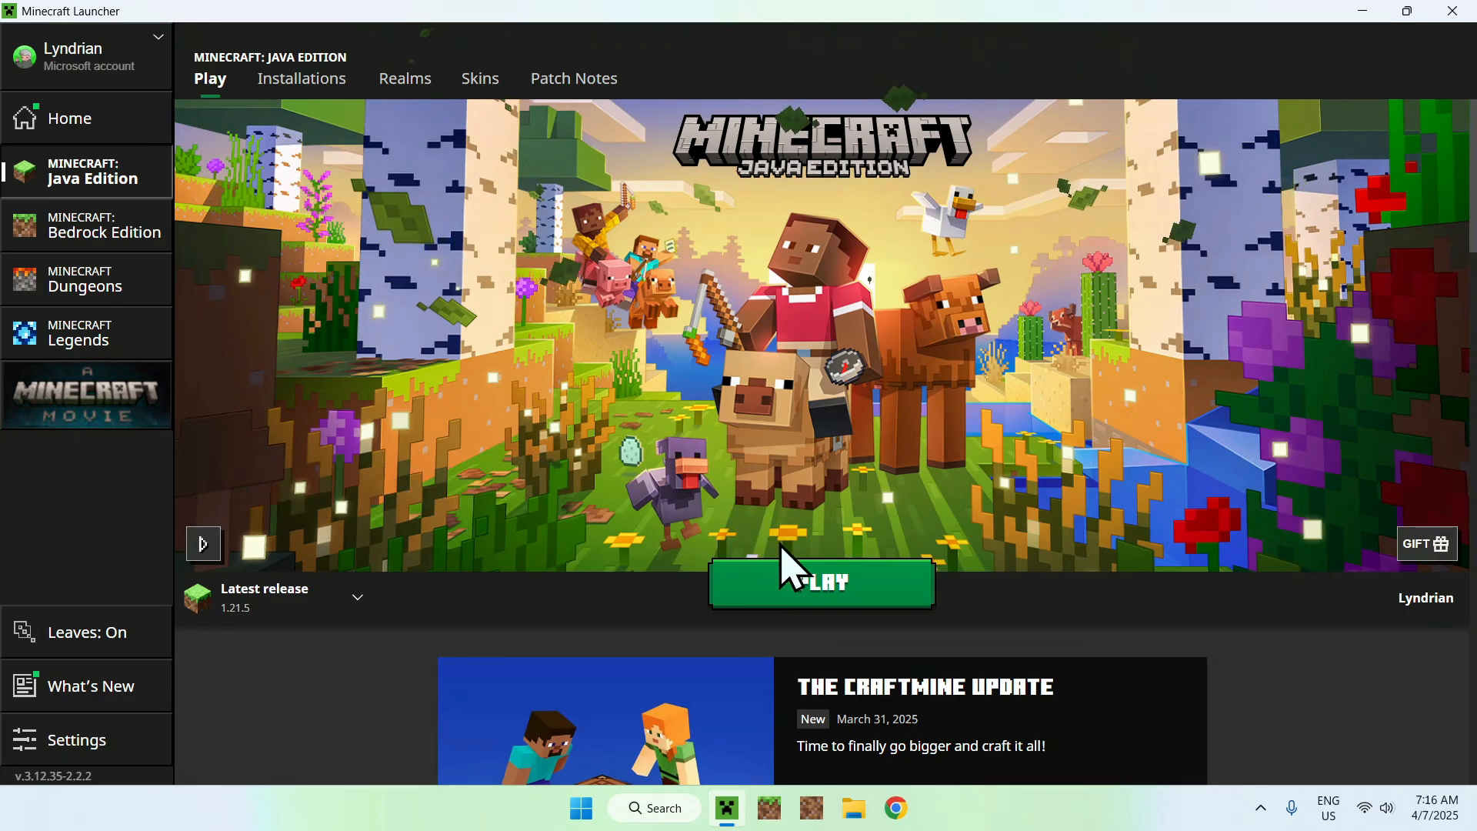
mouse_move(1088, 400)
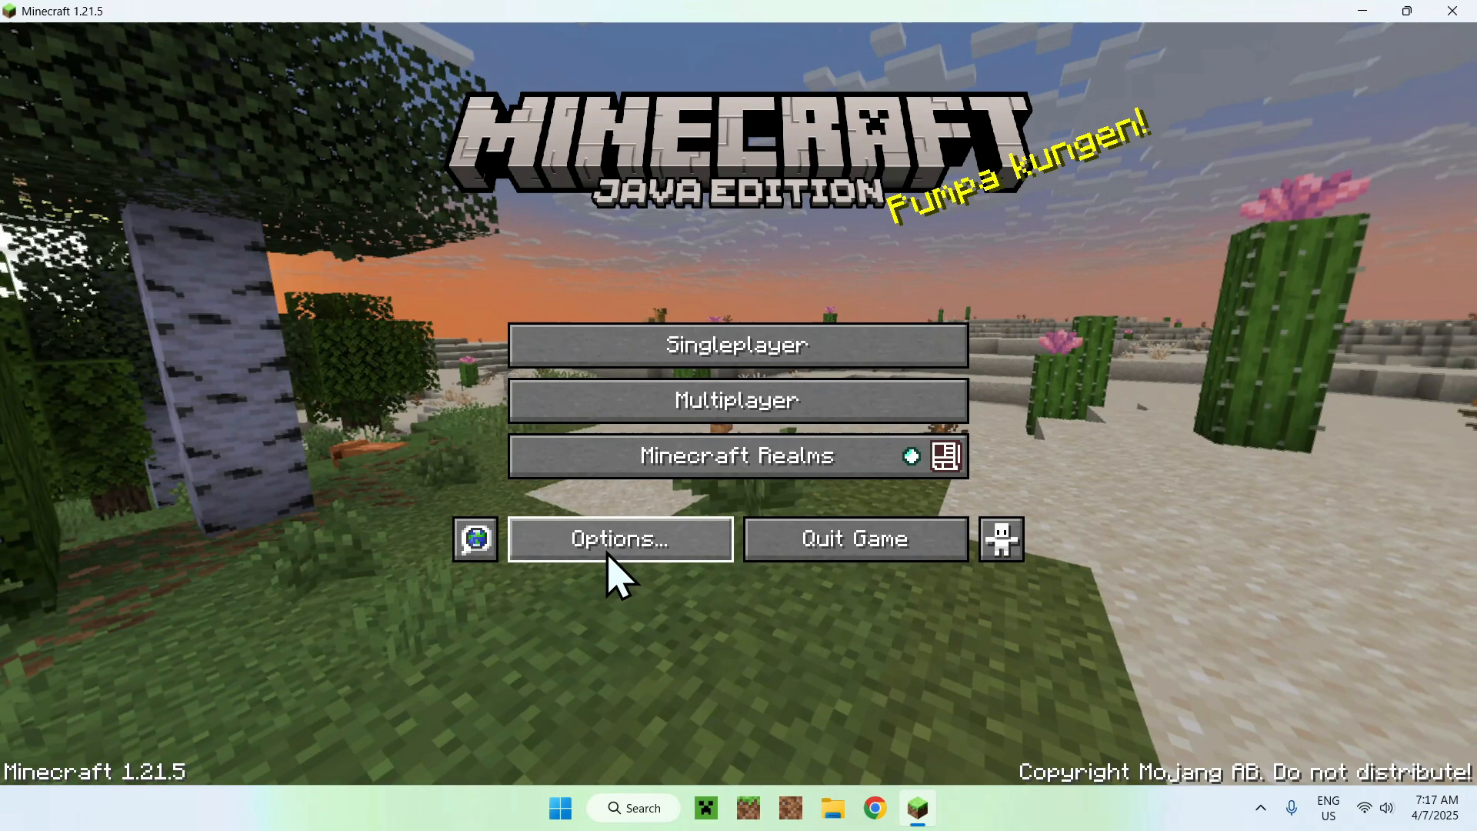
click(621, 539)
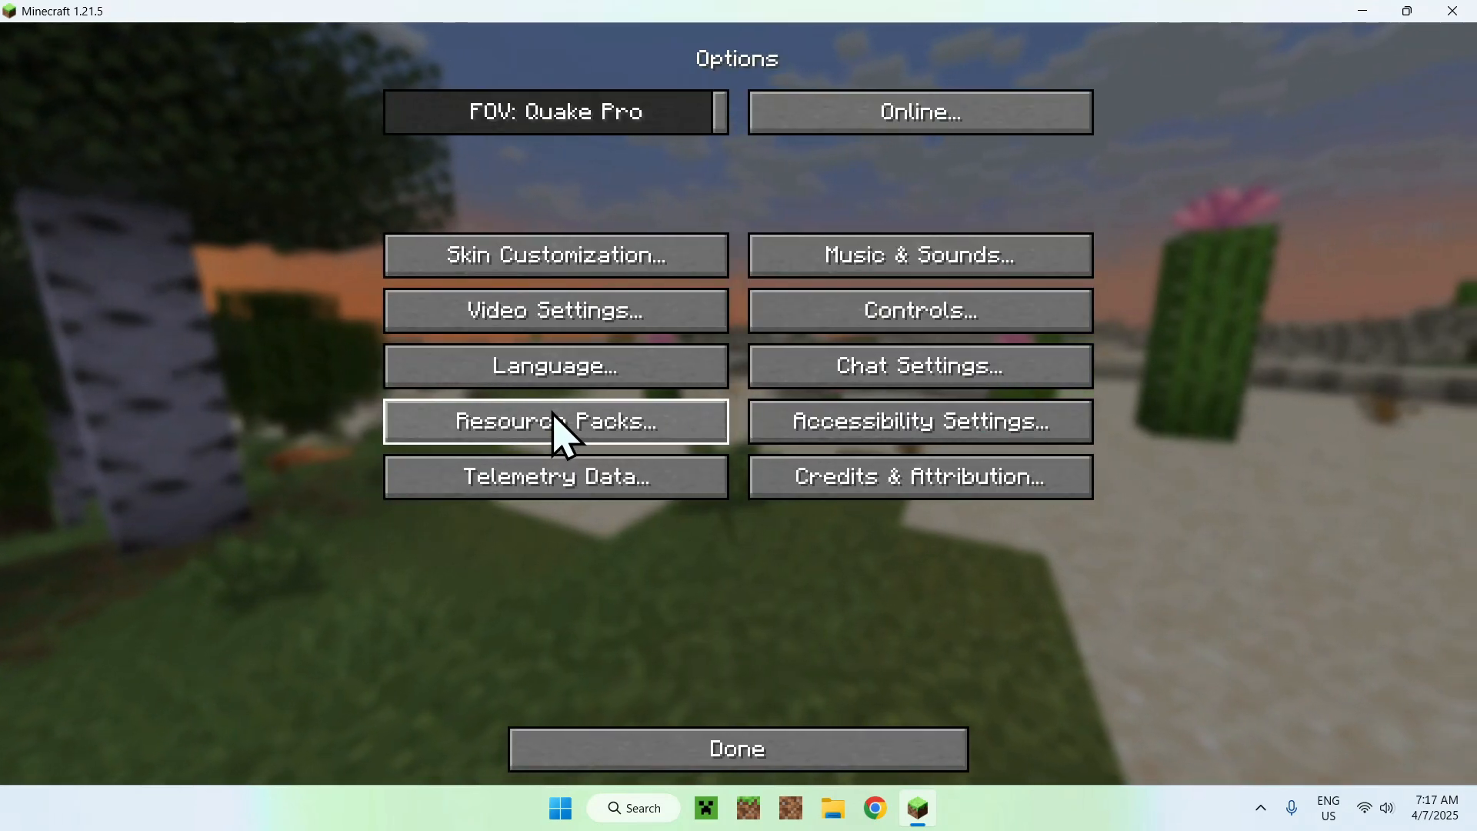
click(555, 420)
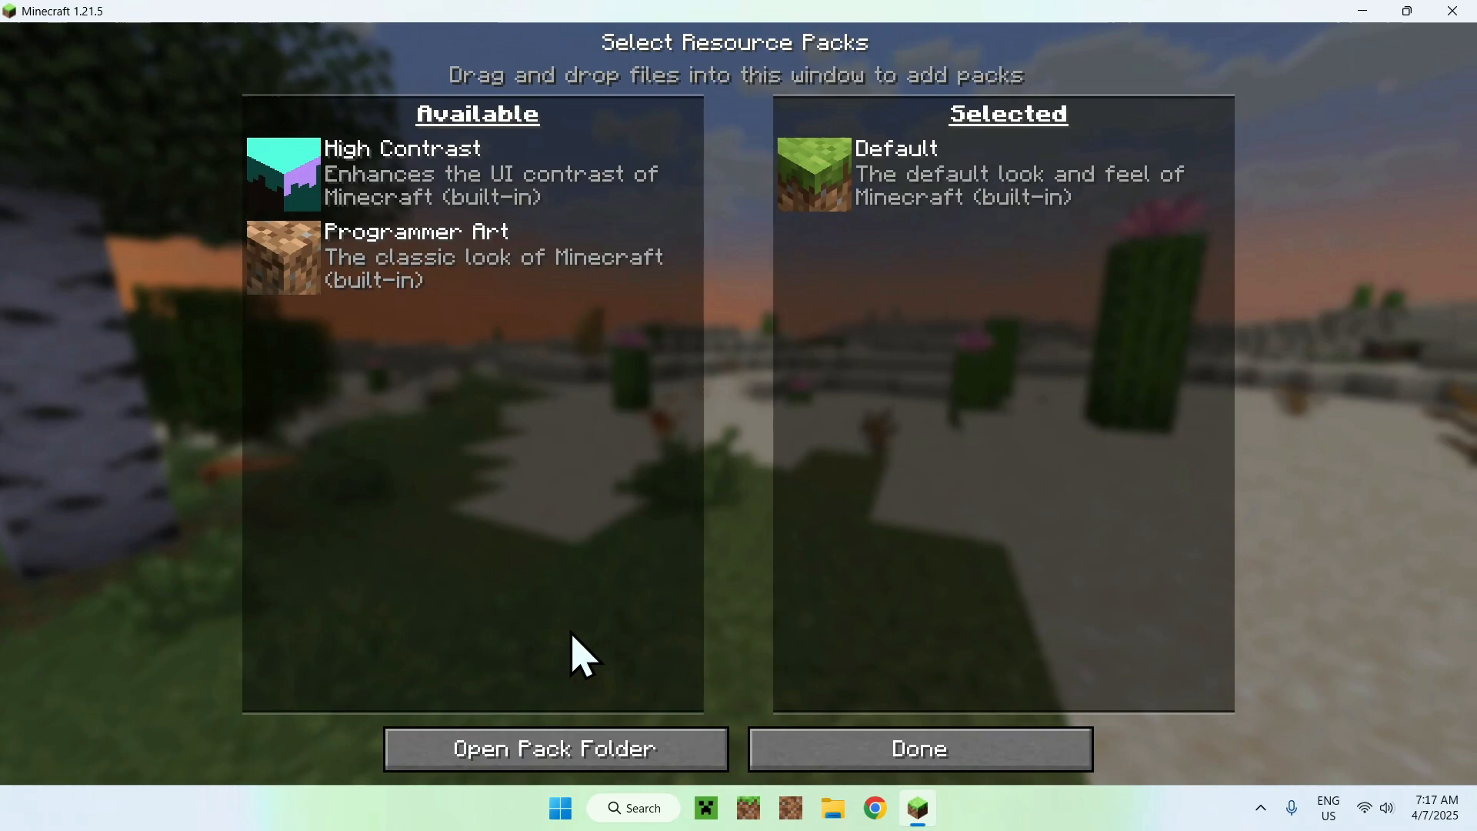
mouse_move(561, 721)
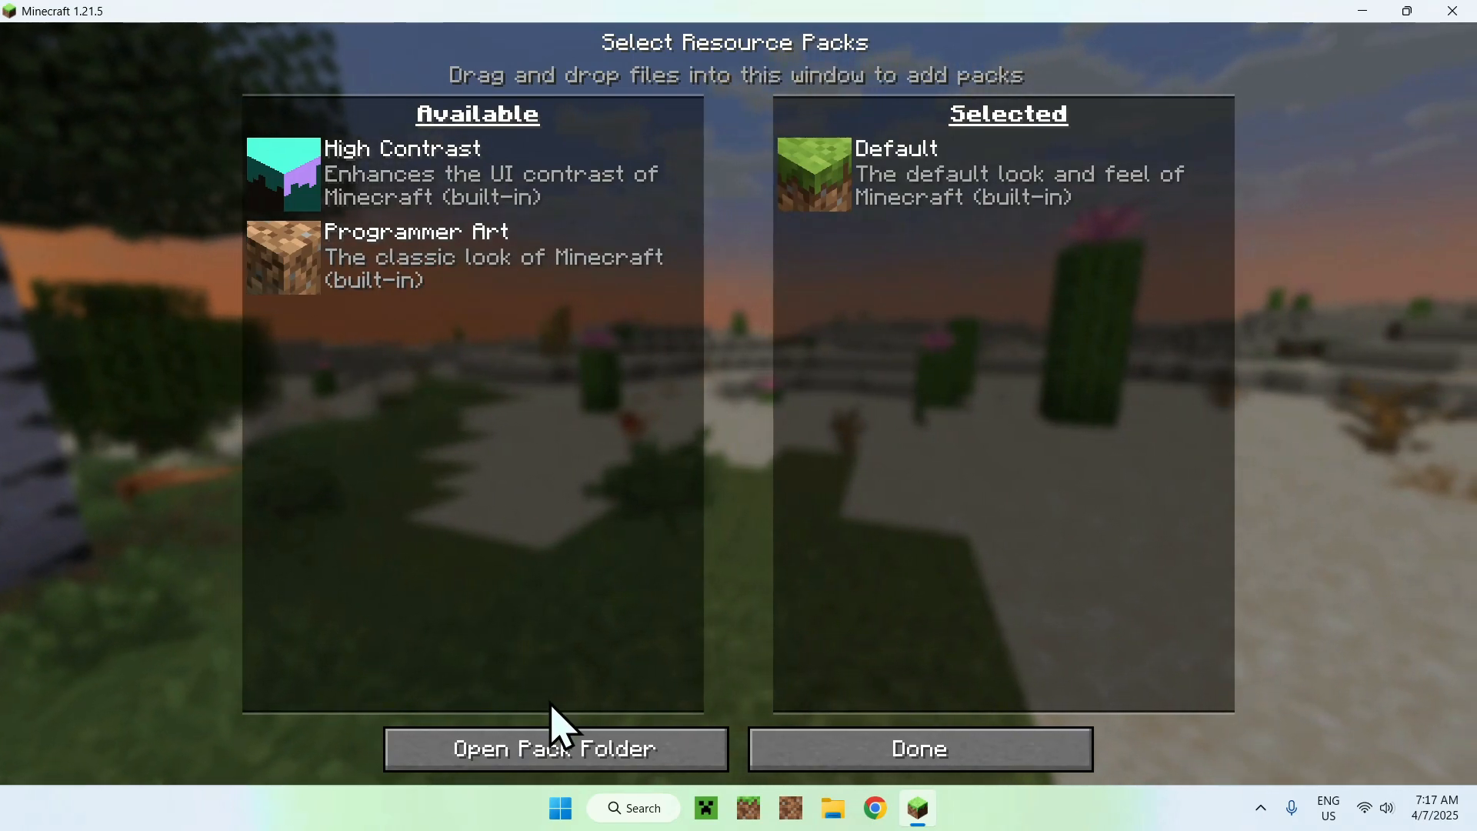
- From the resourcepacks folder, go to Downloads and select Bare Bones 1.21.5.zip for copying
click(554, 748)
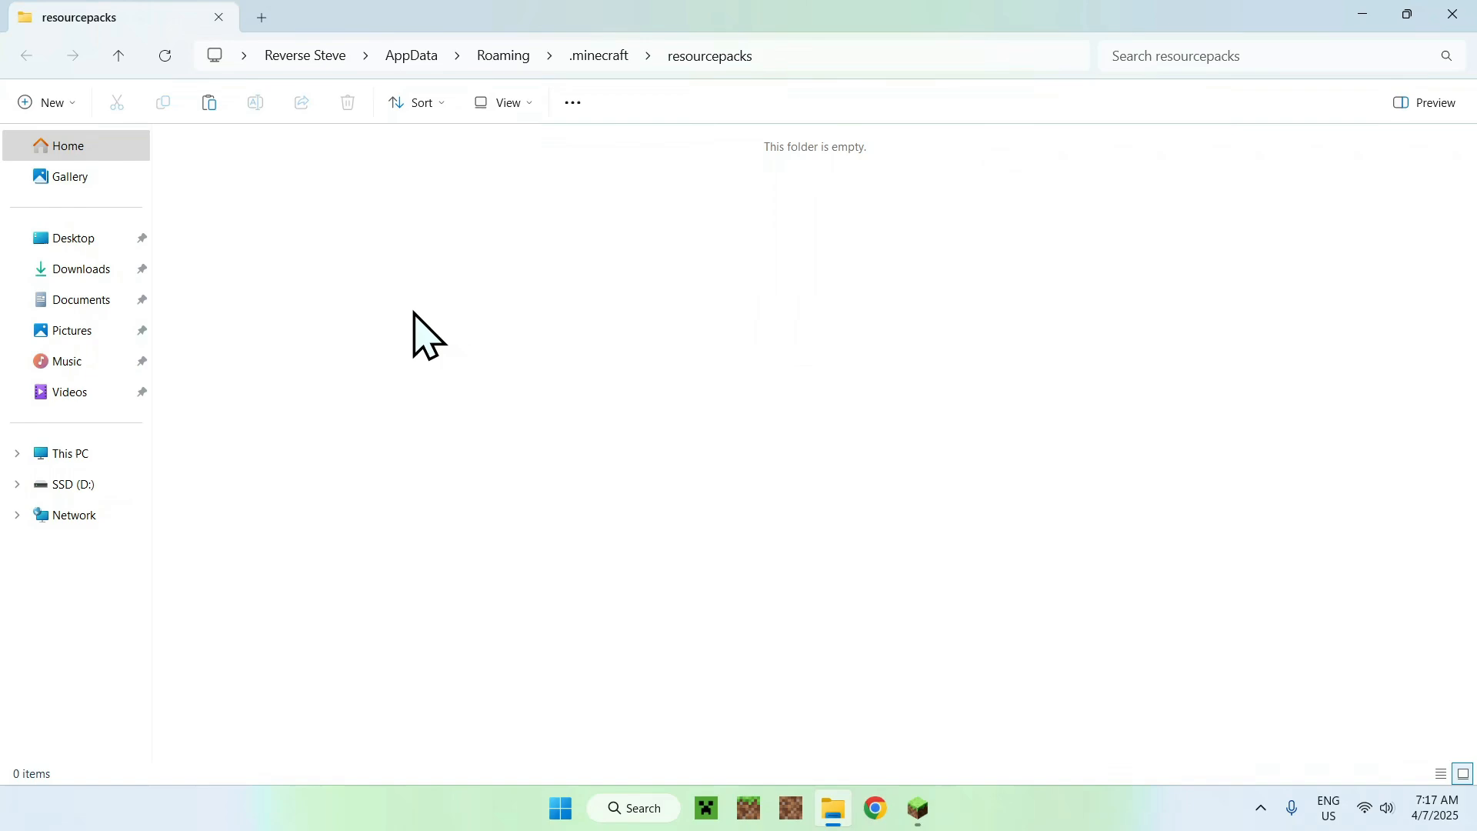
mouse_move(353, 315)
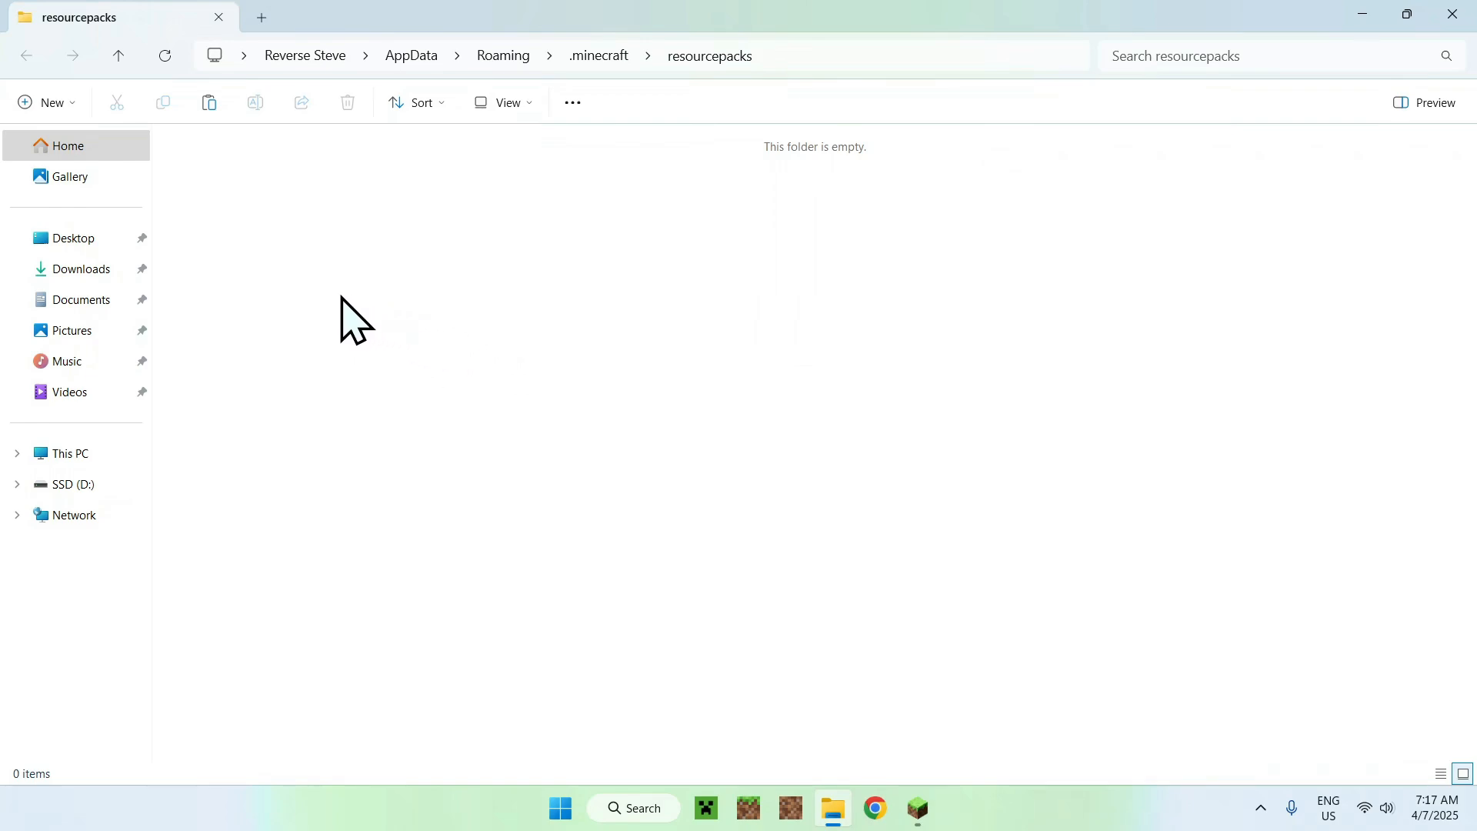
click(81, 268)
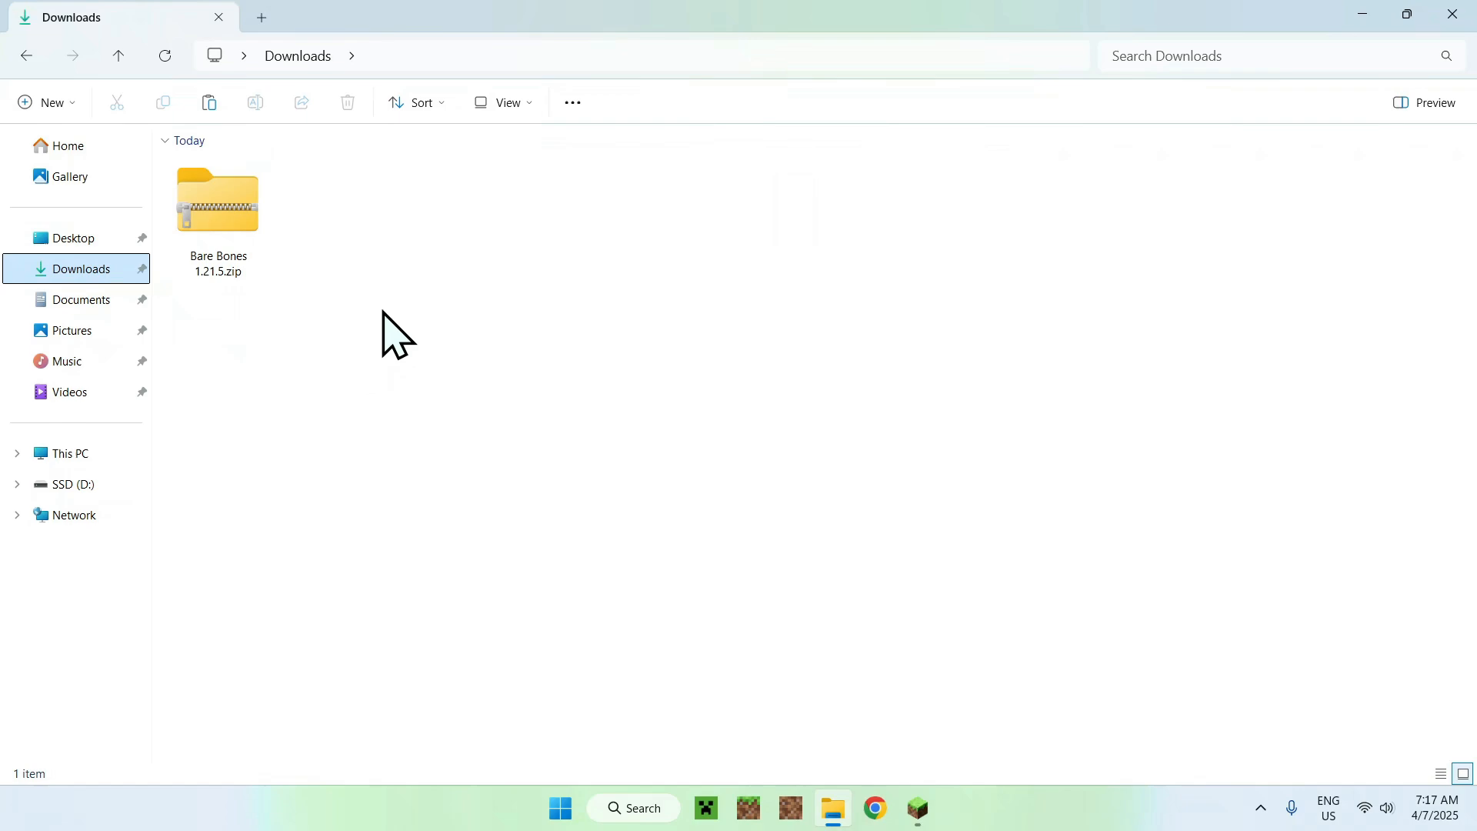
mouse_move(337, 212)
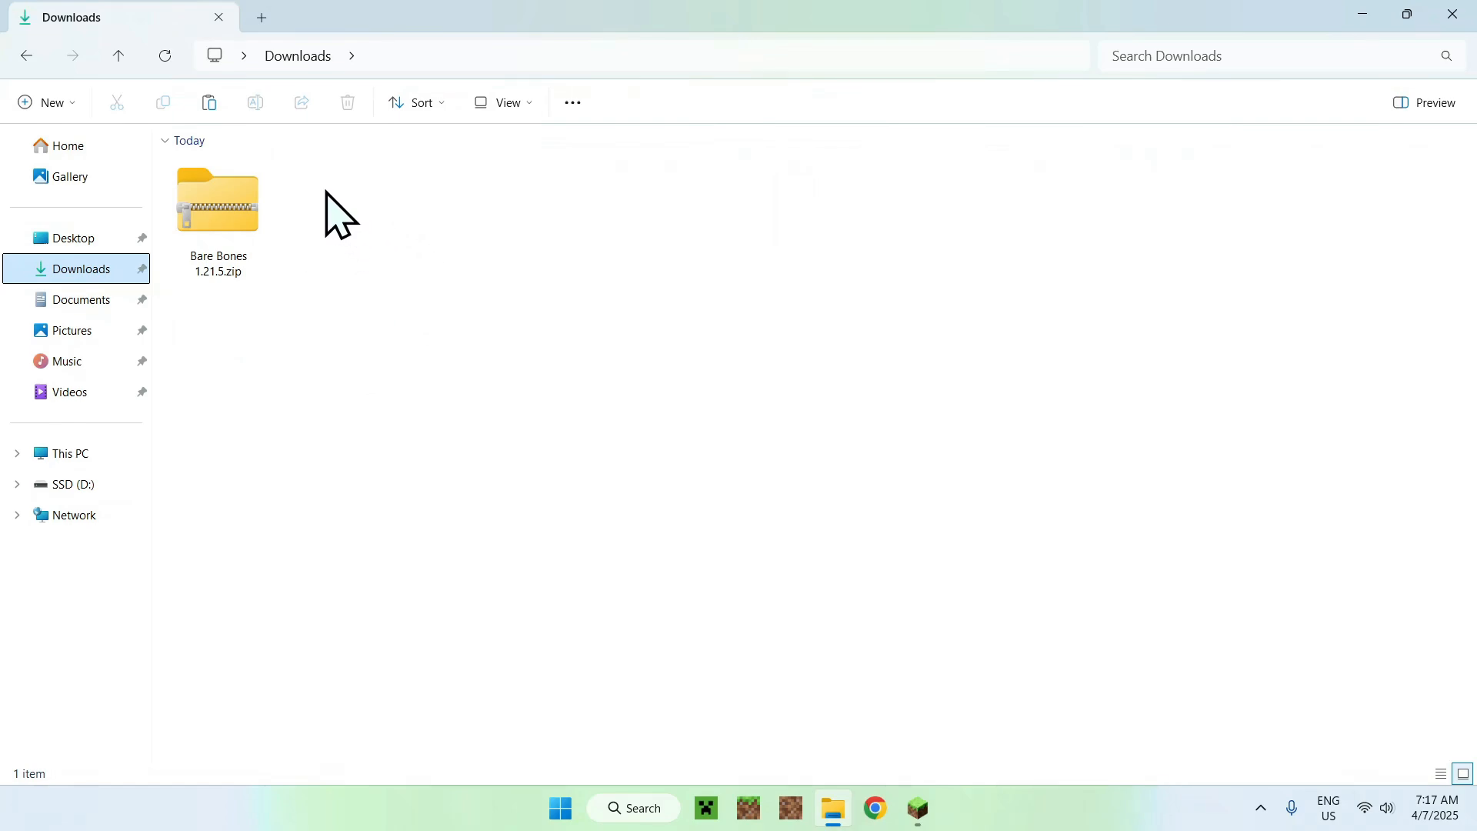
click(218, 200)
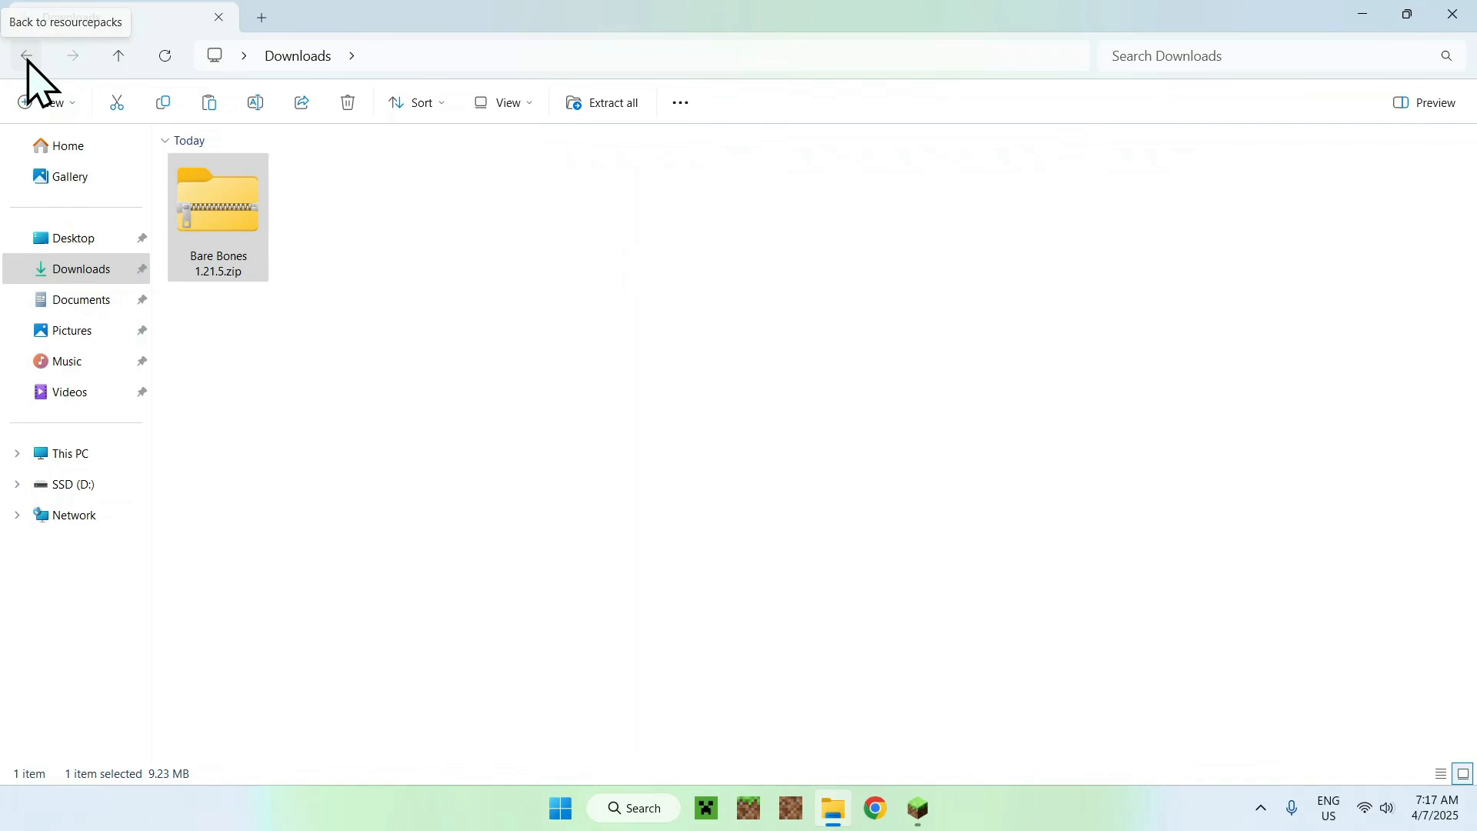
- Paste the zip into .minecraft resourcepacks and return to the running game
click(26, 56)
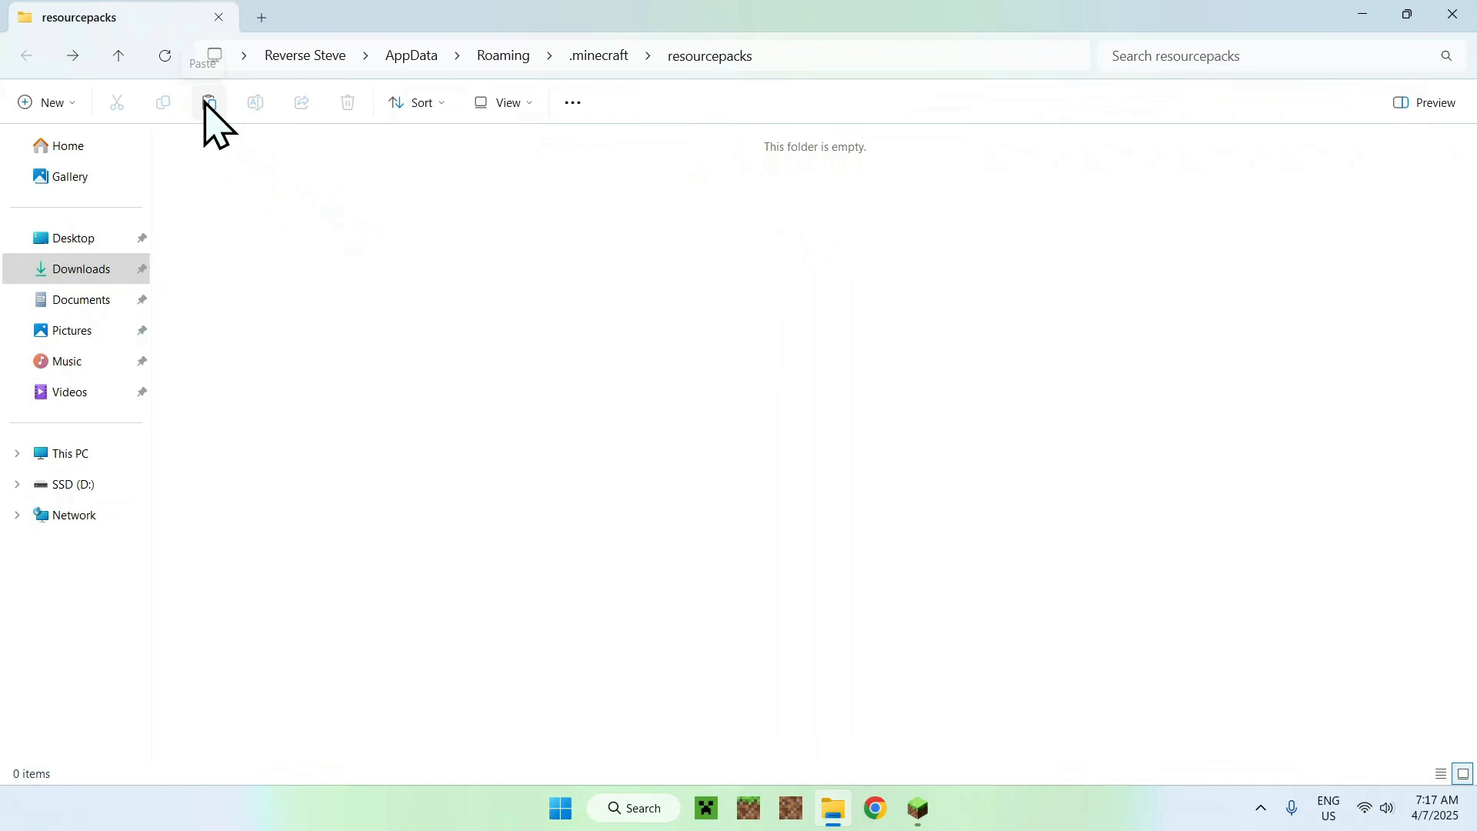
click(209, 102)
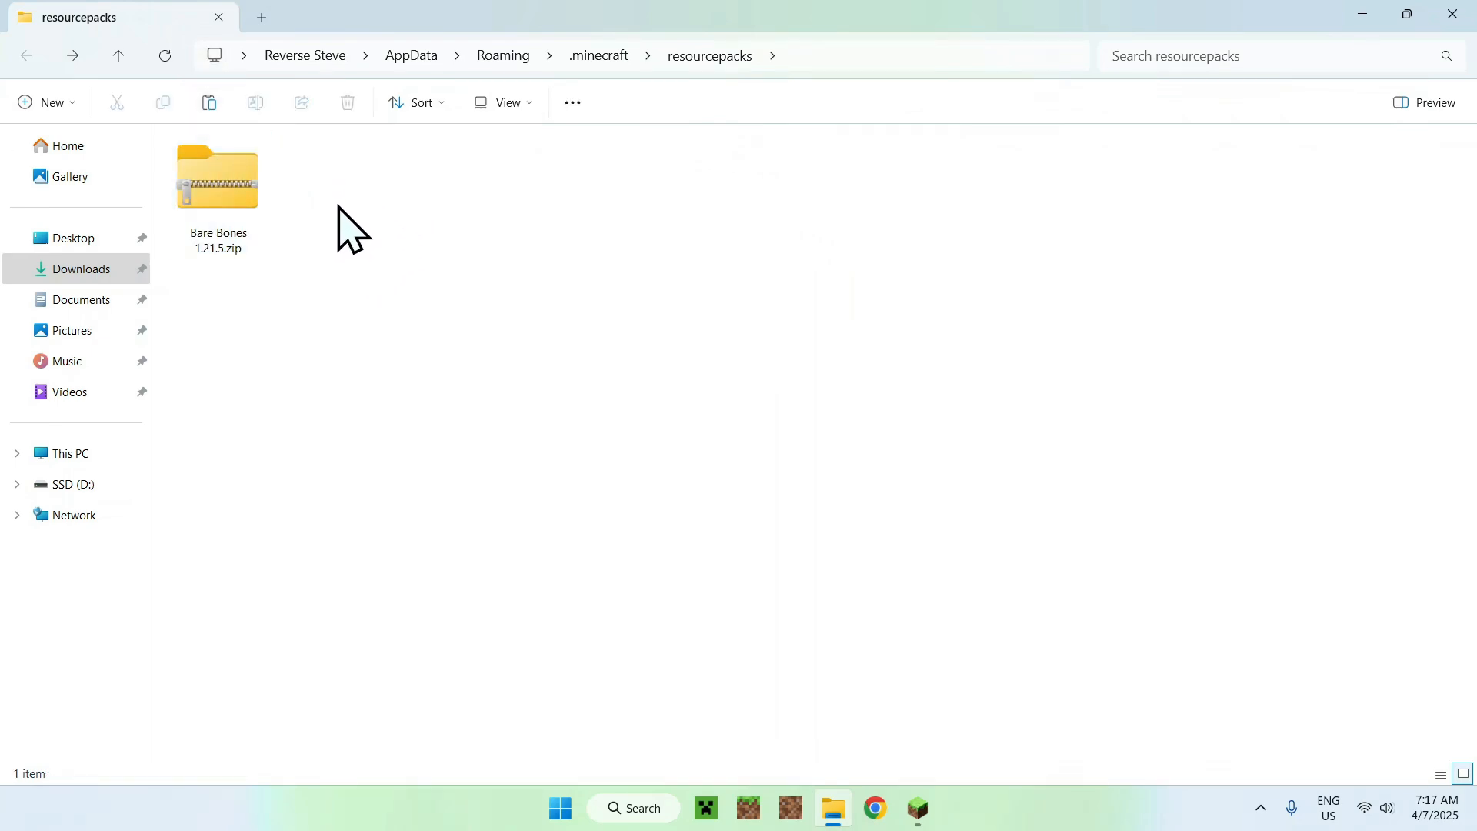
mouse_move(424, 253)
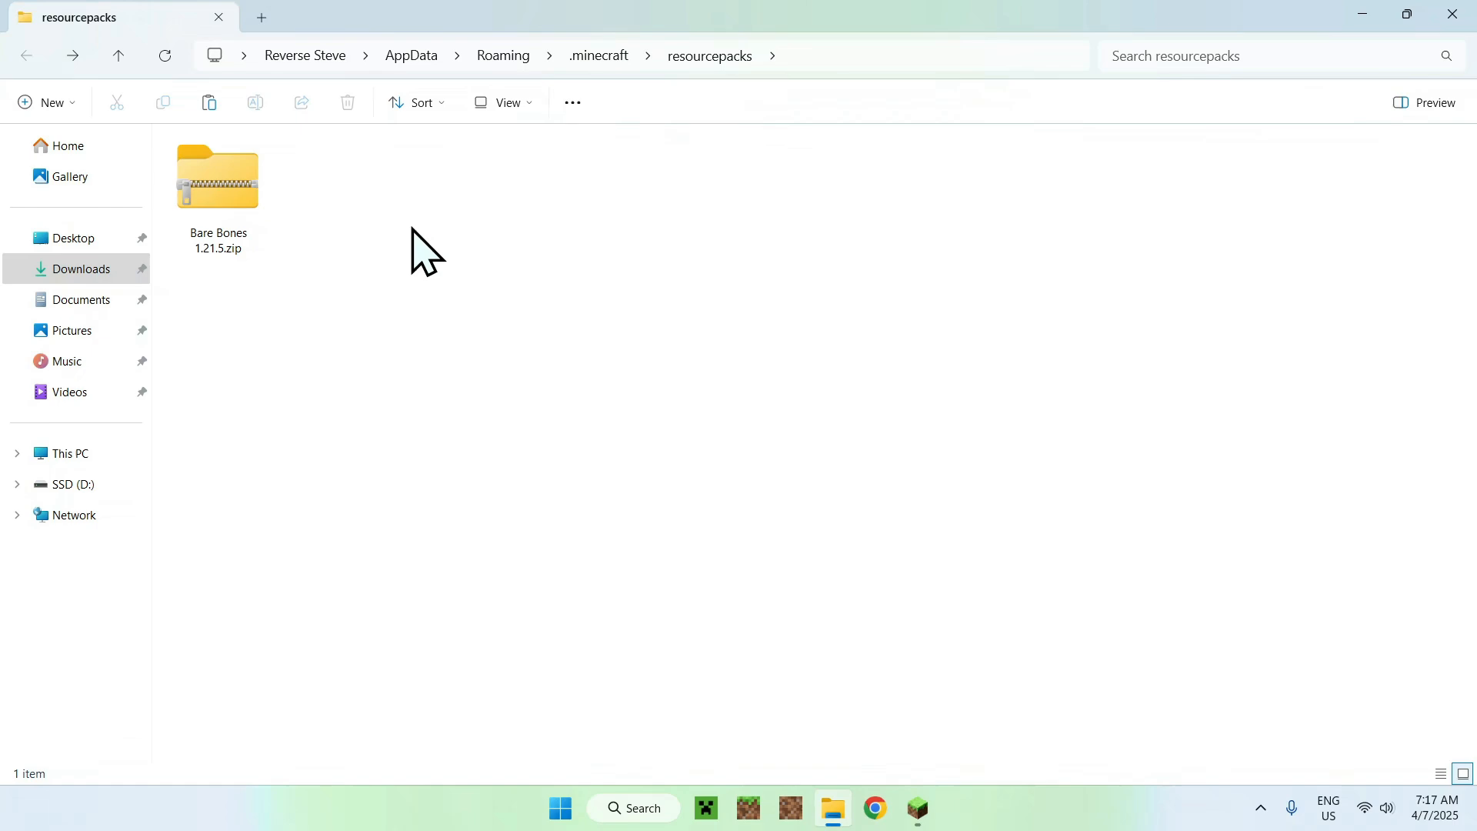
mouse_move(335, 207)
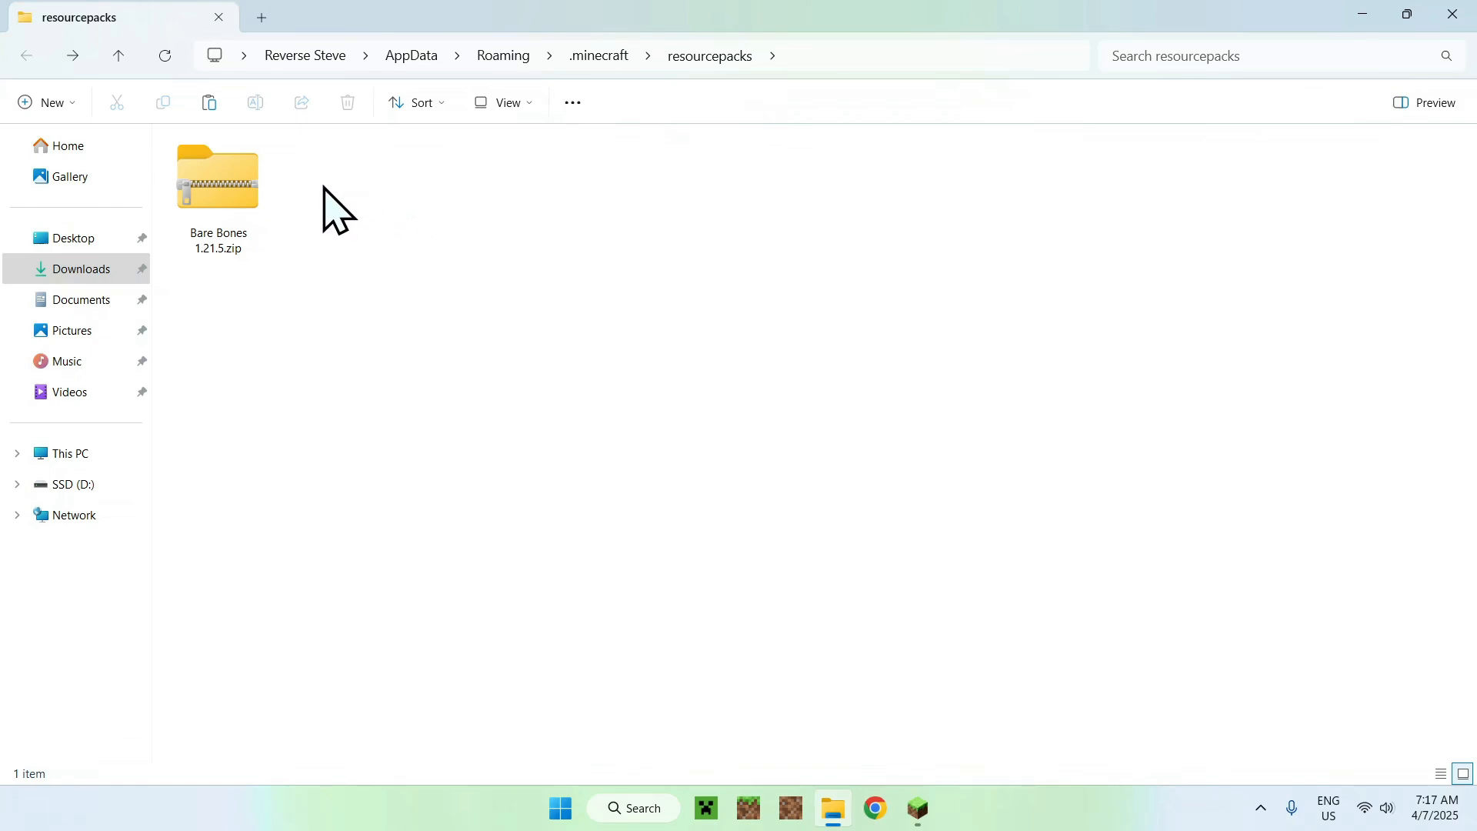
mouse_move(902, 801)
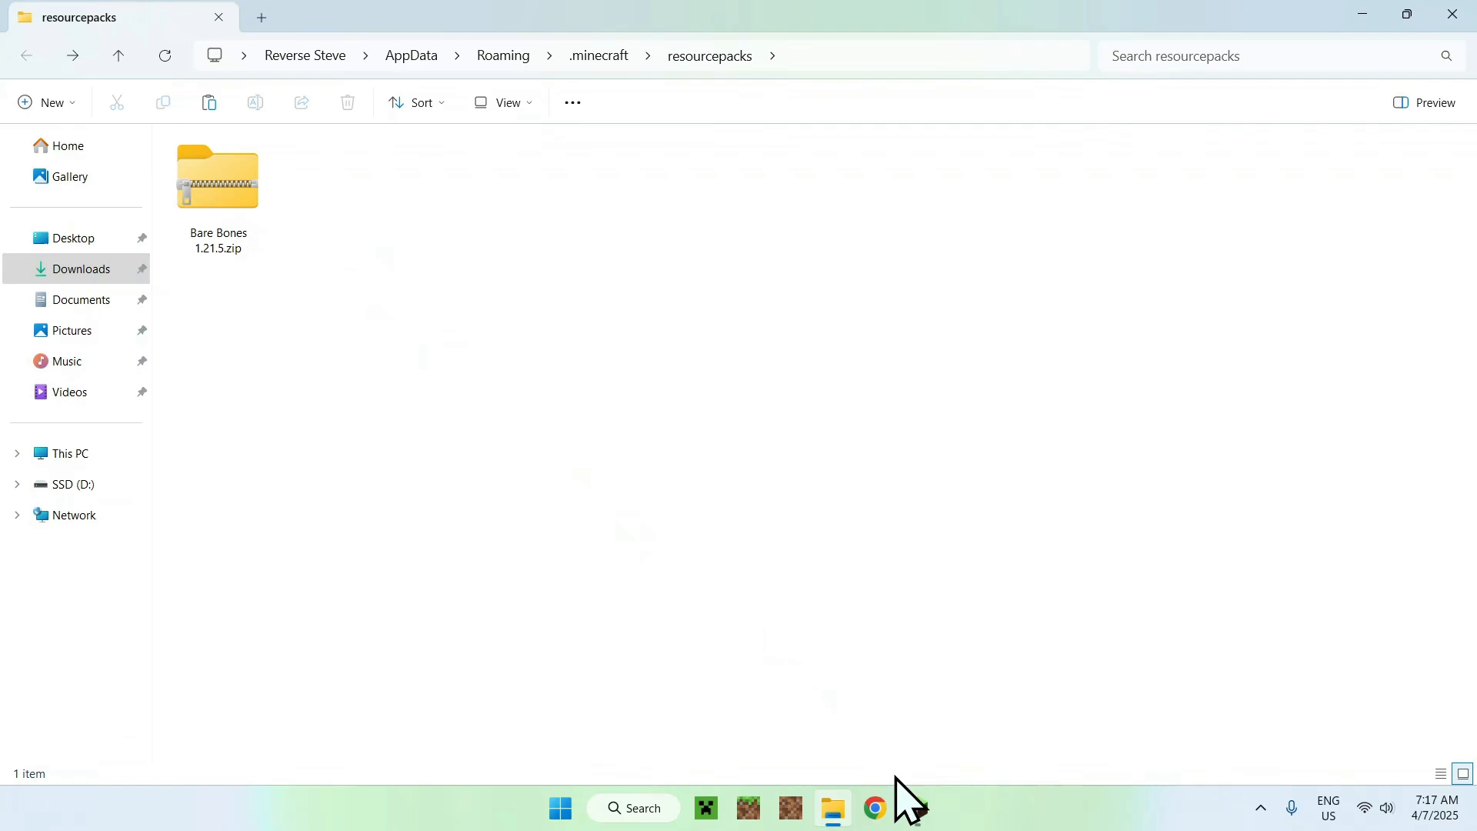
click(915, 808)
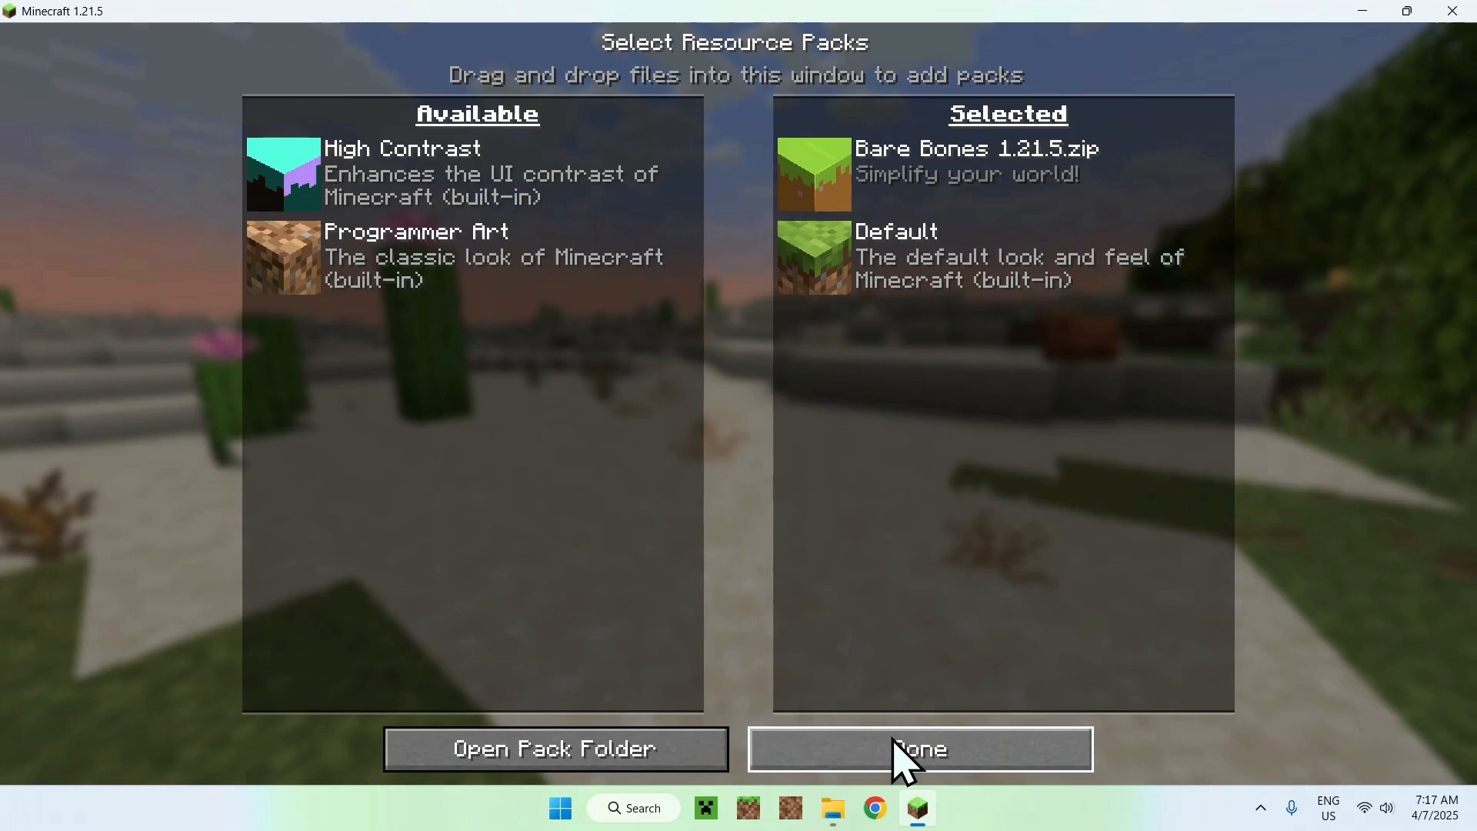
- Confirm Bare Bones 1.21.5 as selected, return to the restyled title screen and enter Singleplayer
click(919, 748)
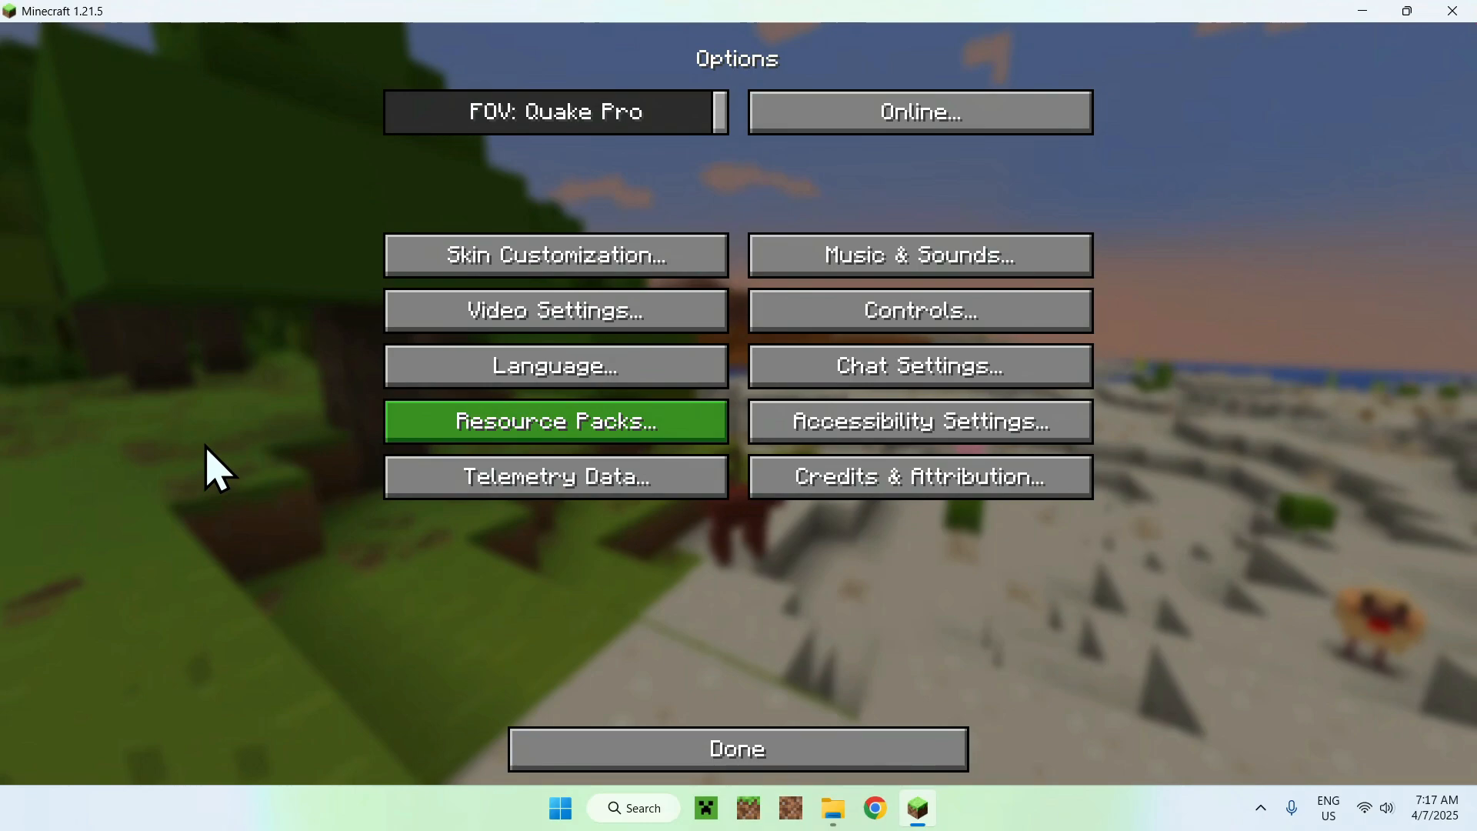
click(738, 748)
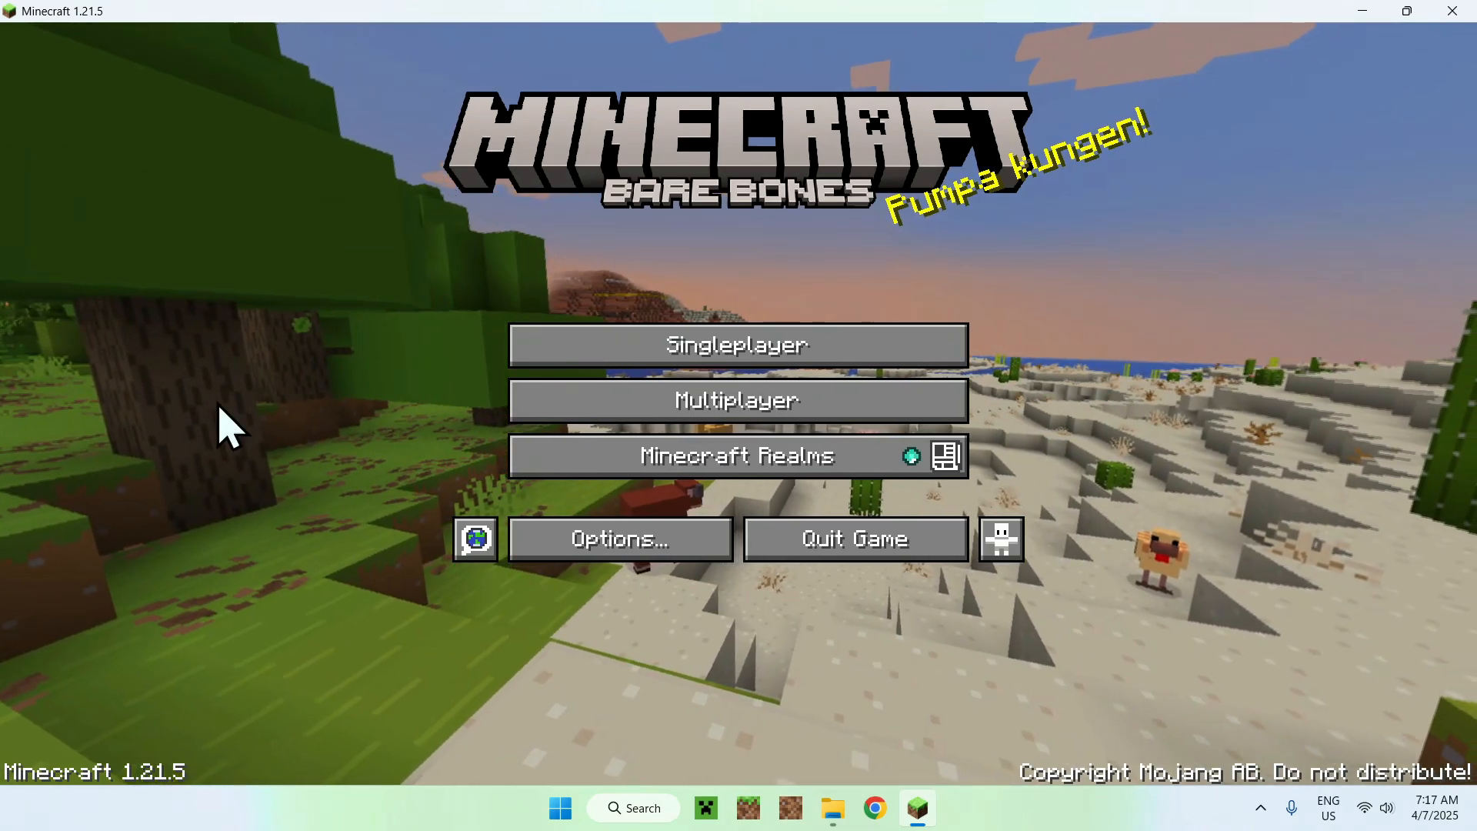
mouse_move(287, 387)
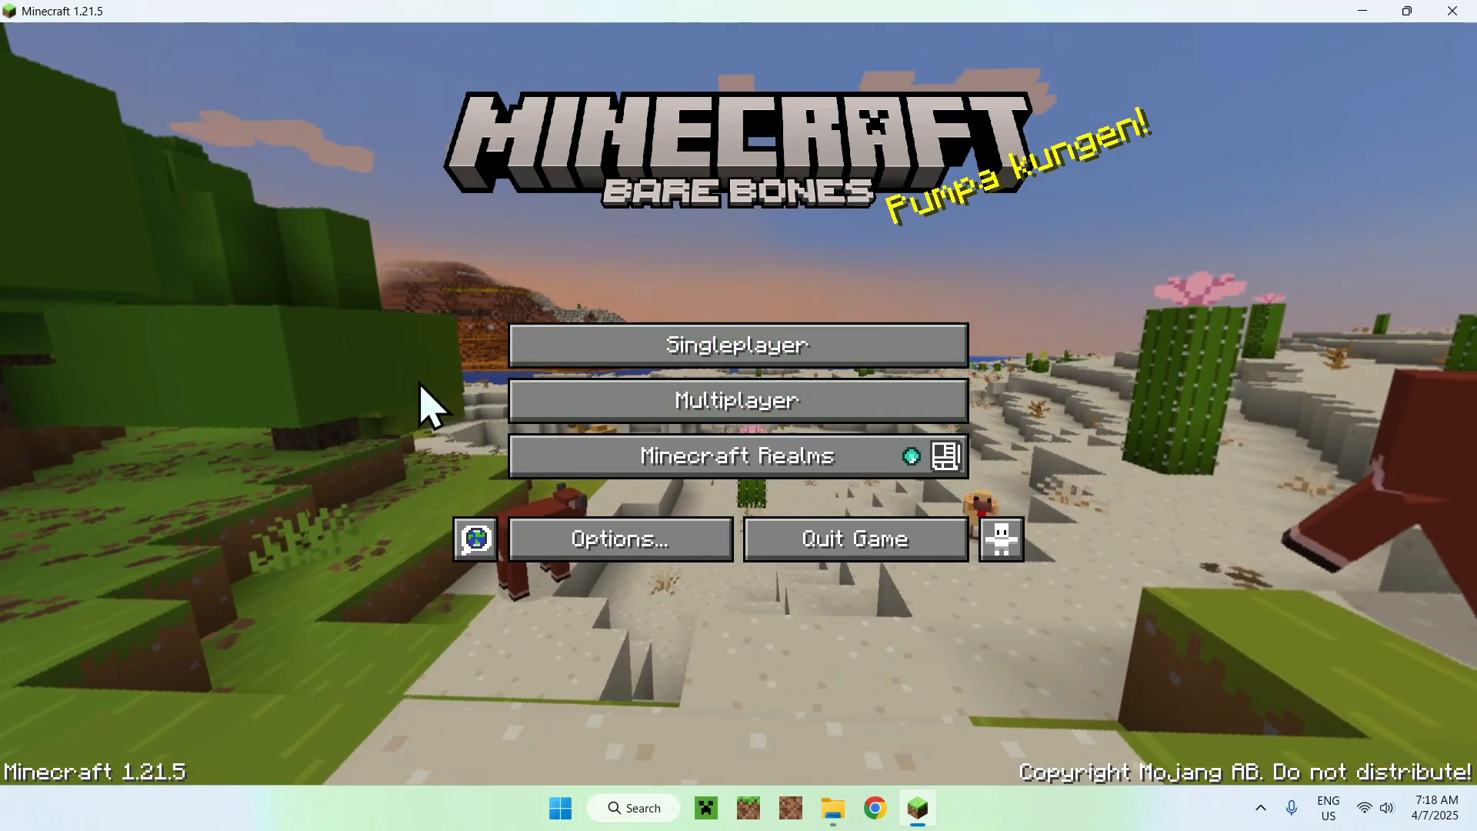
mouse_move(738, 345)
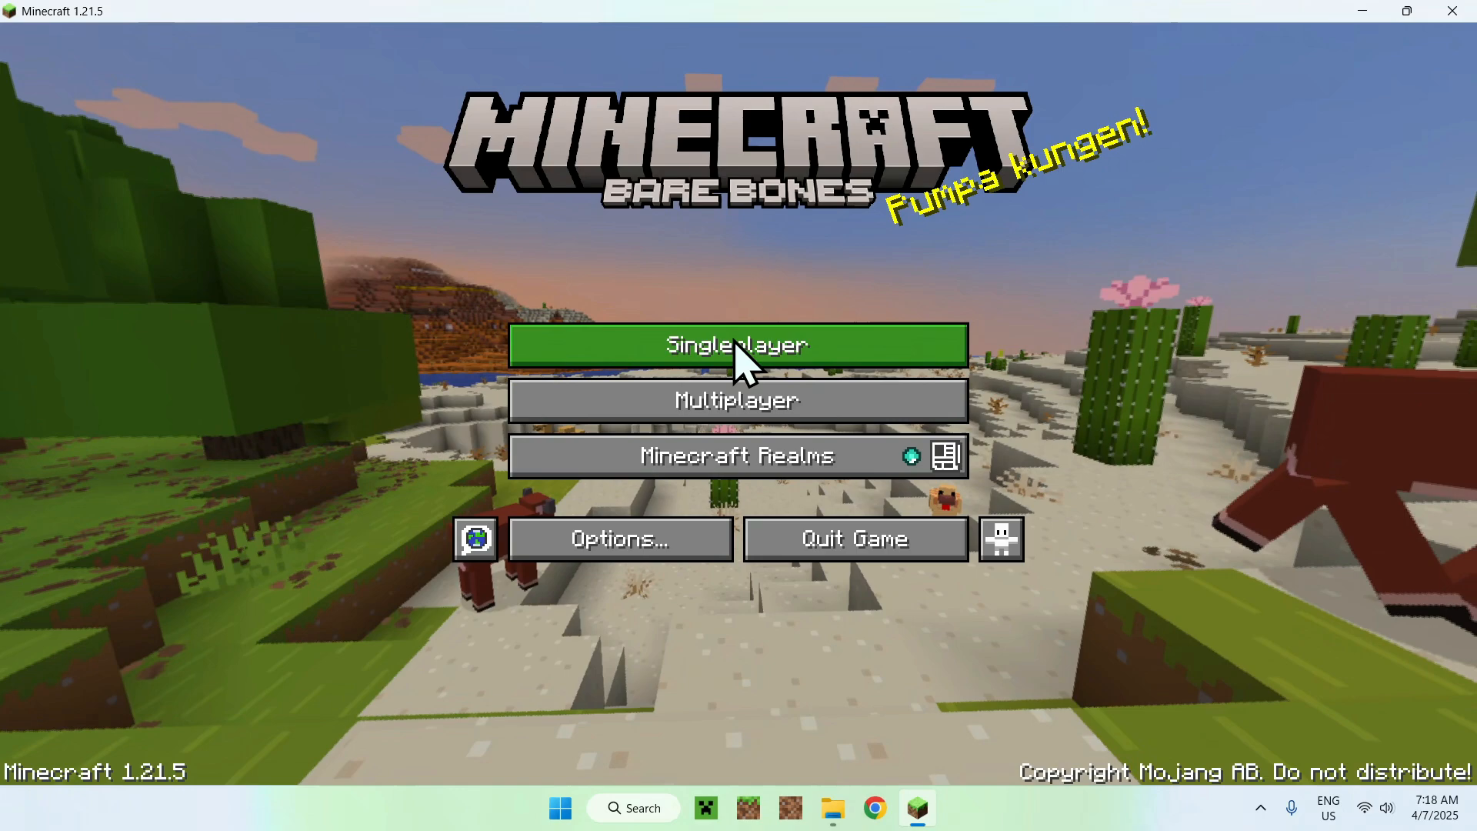
click(738, 345)
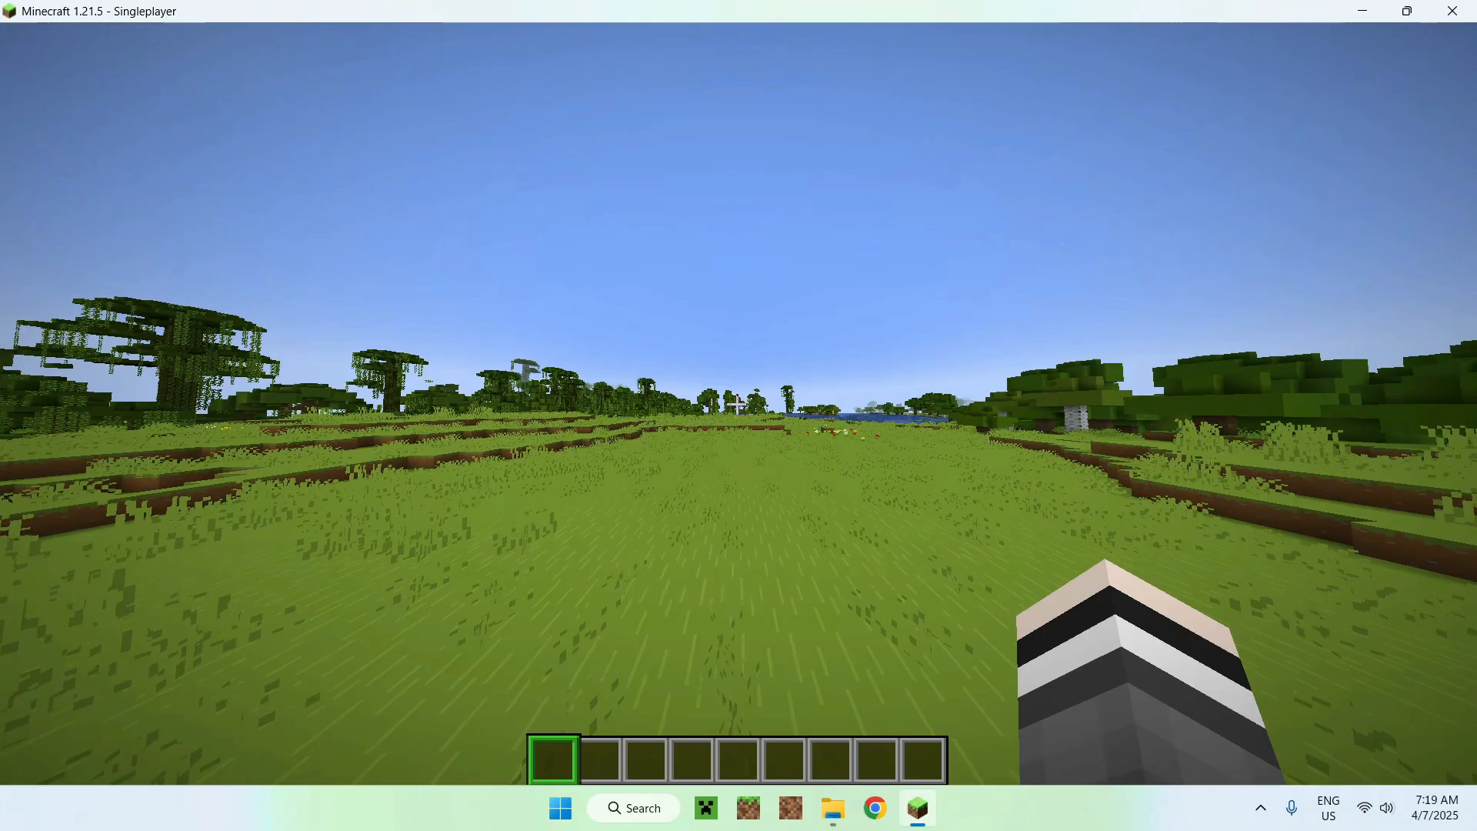
mouse_move(739, 415)
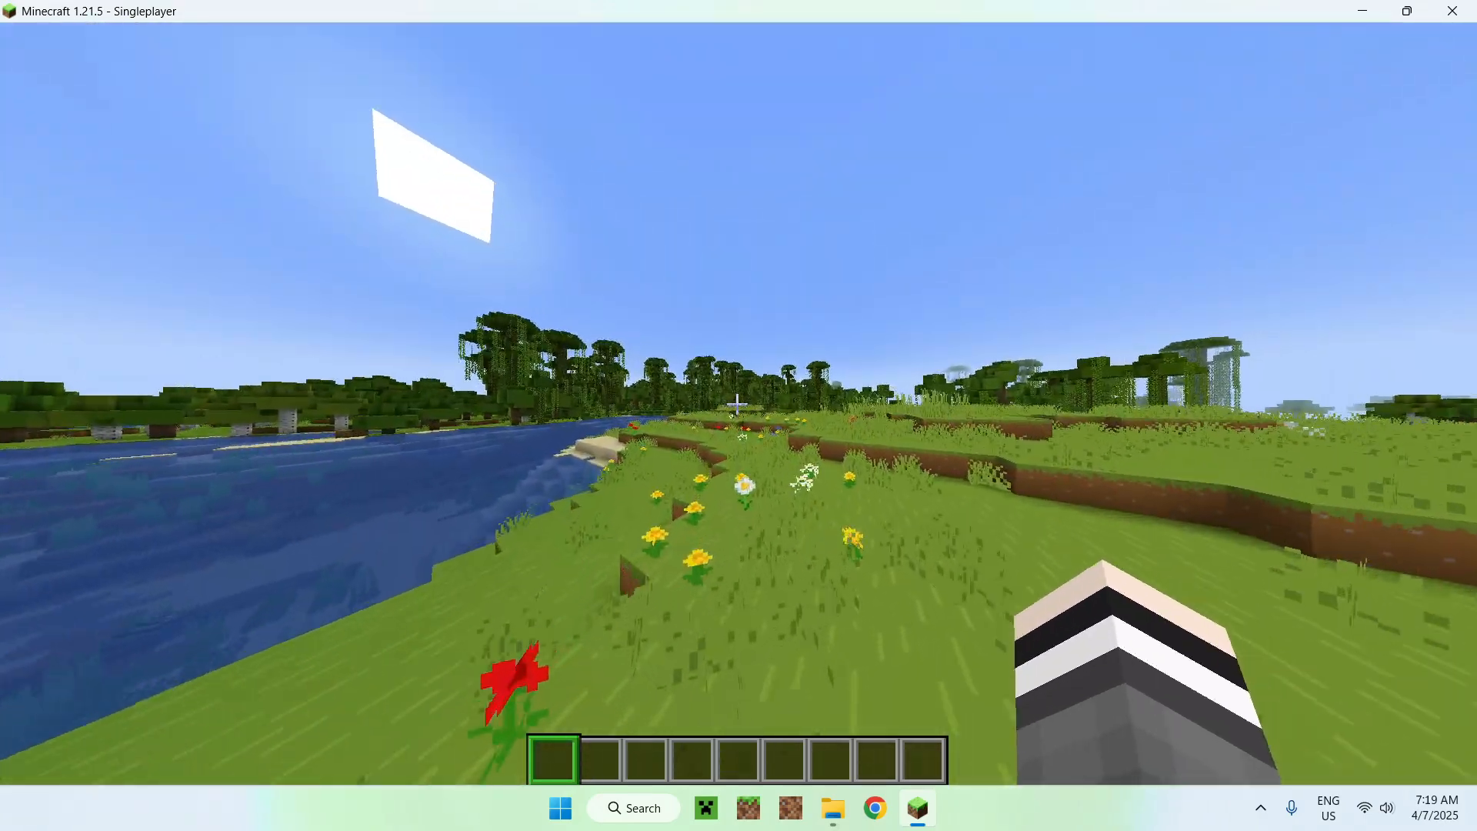
mouse_move(738, 416)
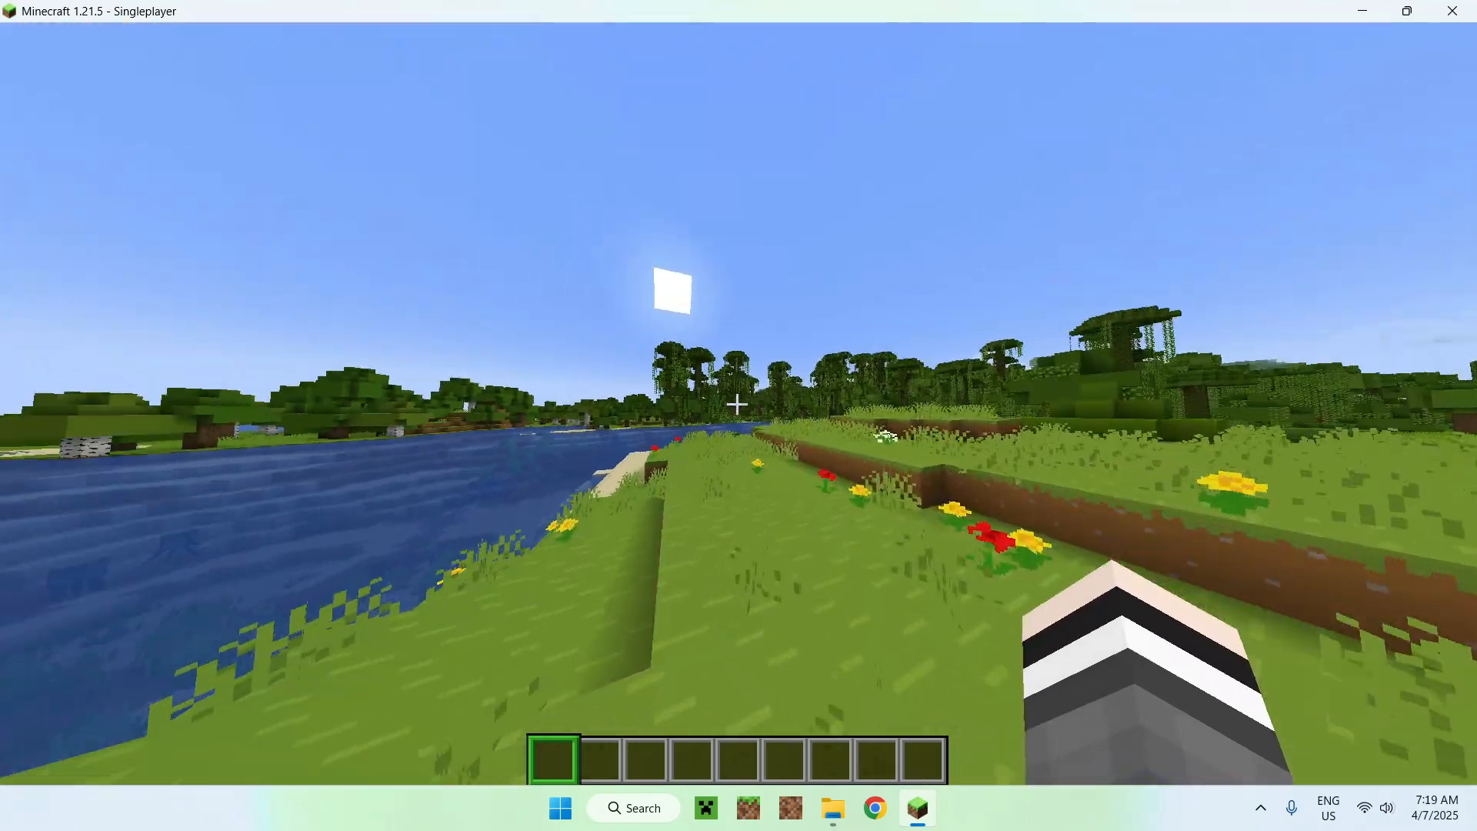